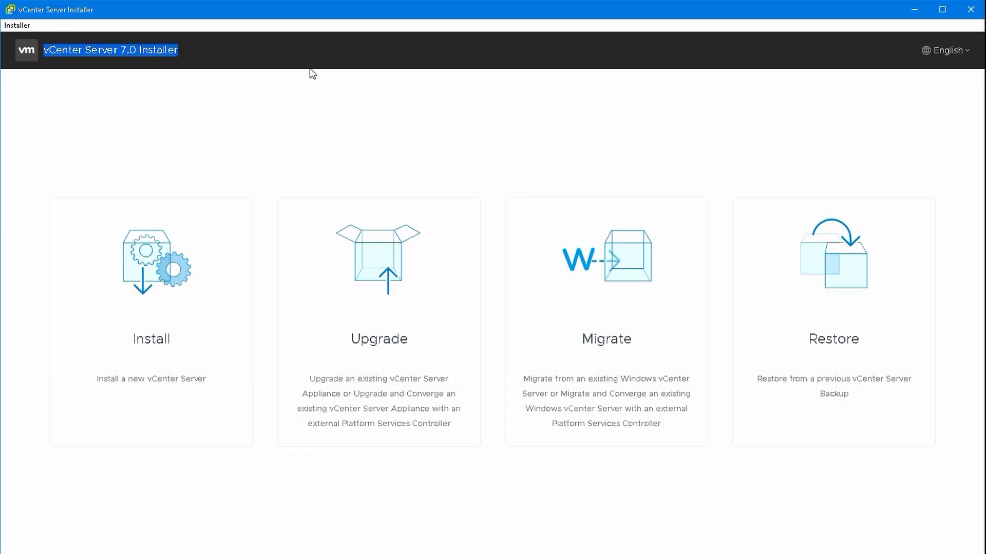
mouse_move(199, 227)
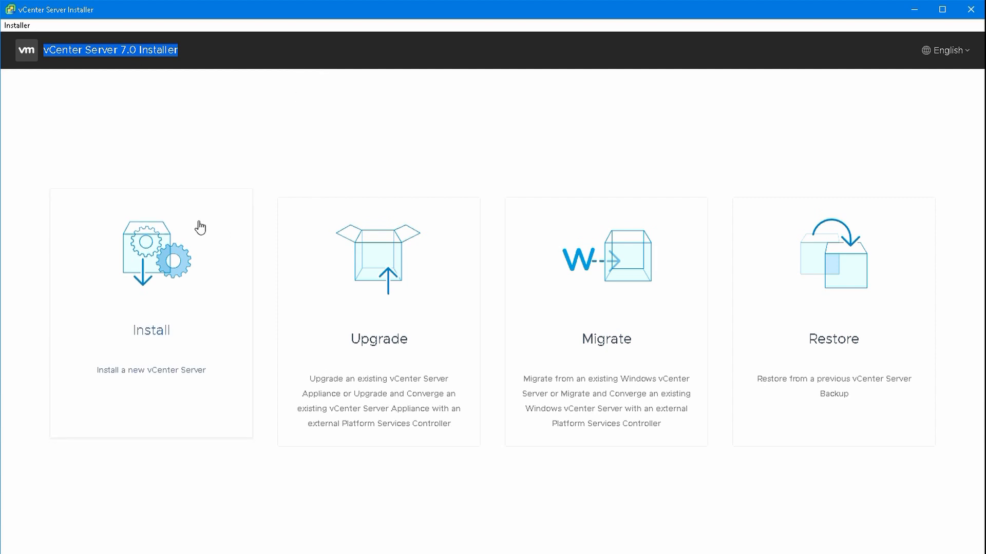
mouse_move(148, 248)
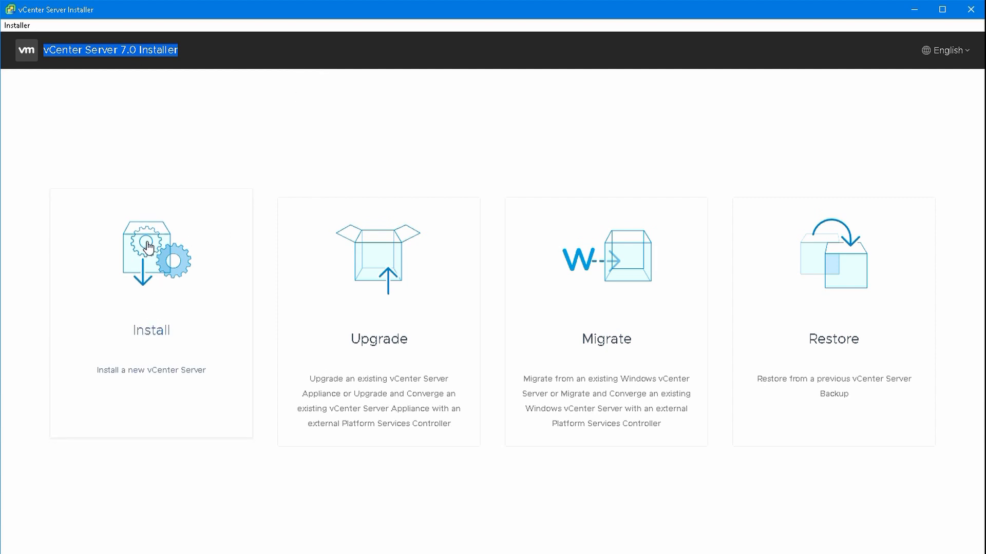
mouse_move(149, 246)
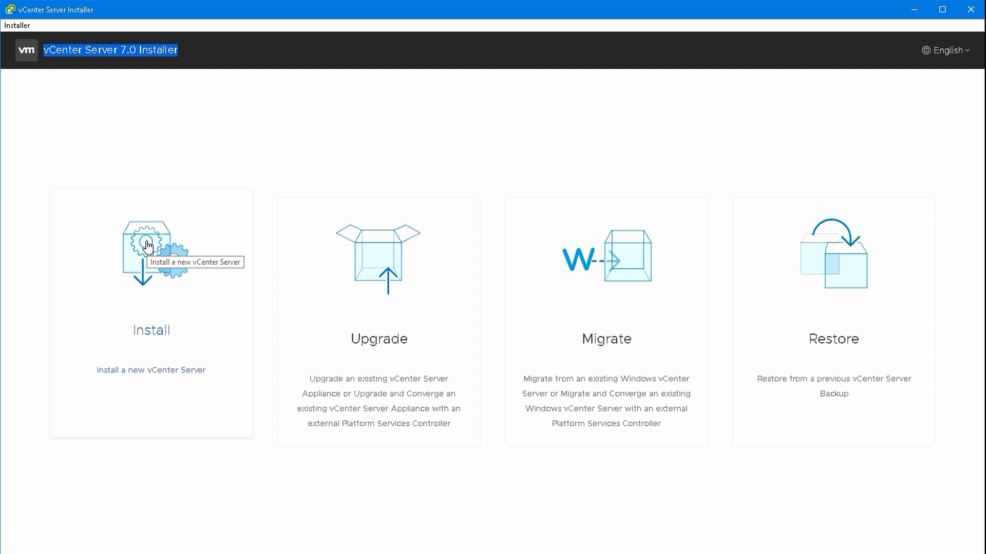
mouse_move(396, 253)
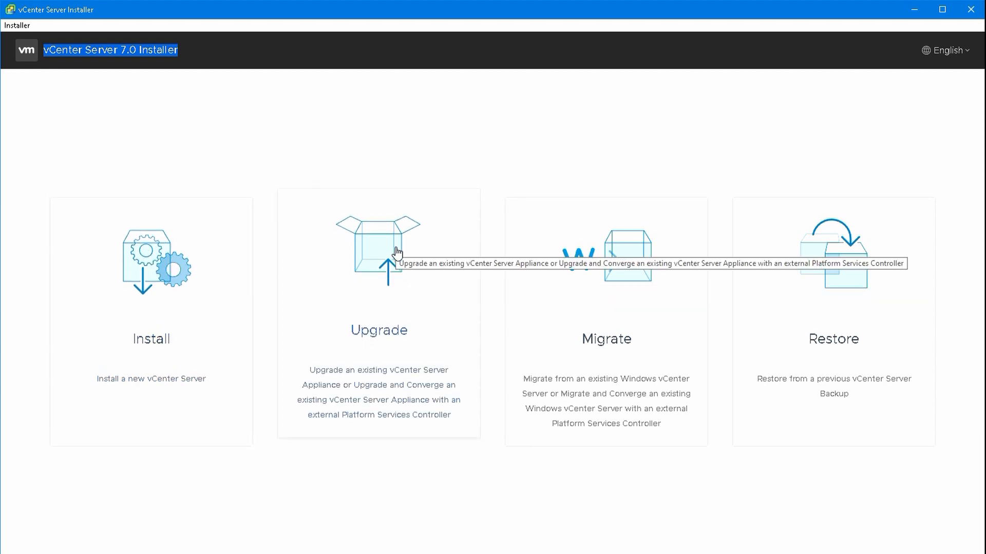
mouse_move(362, 308)
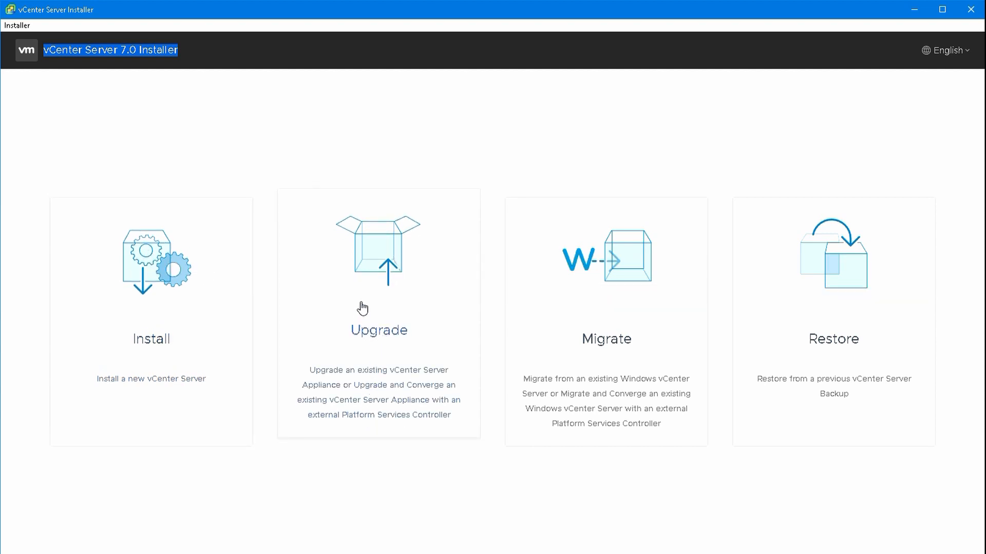
mouse_move(388, 253)
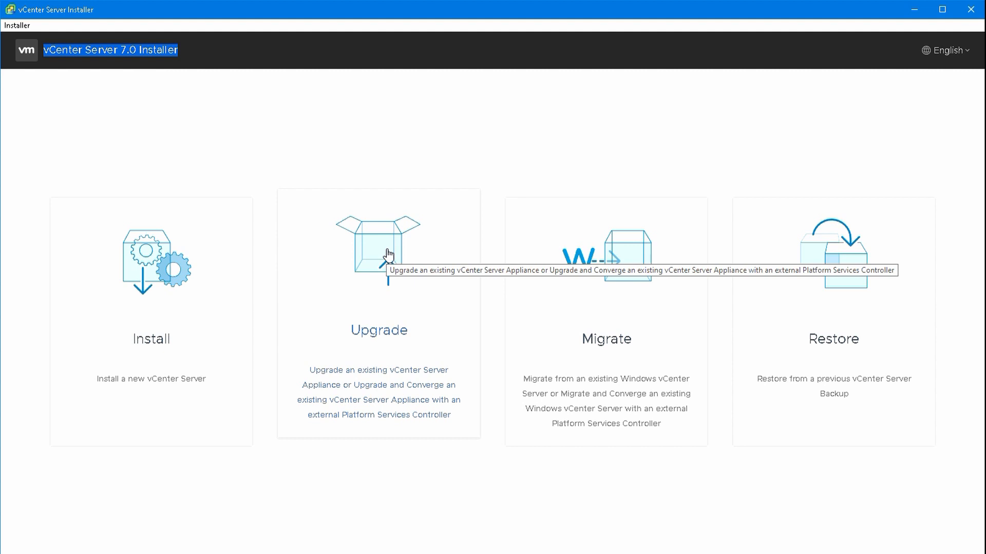
mouse_move(645, 263)
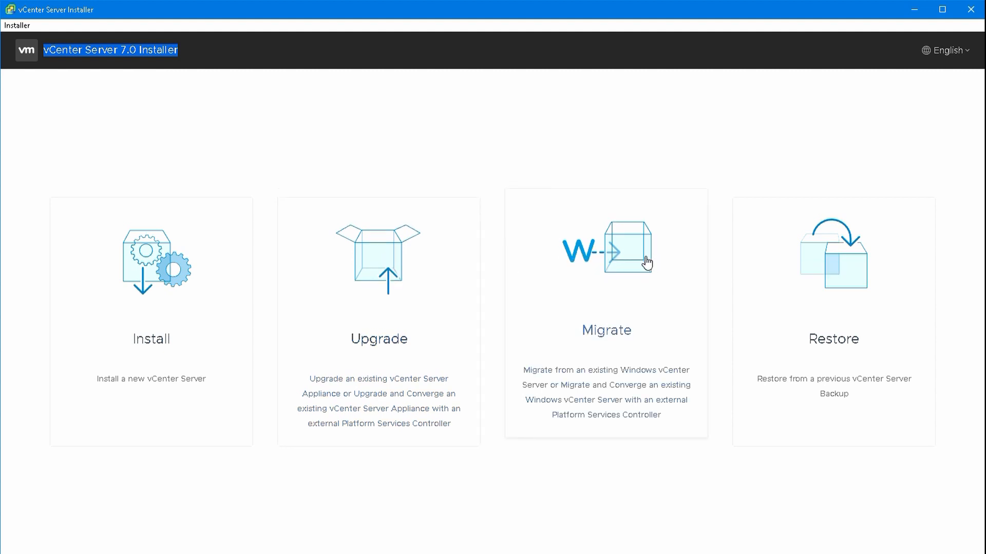
mouse_move(646, 261)
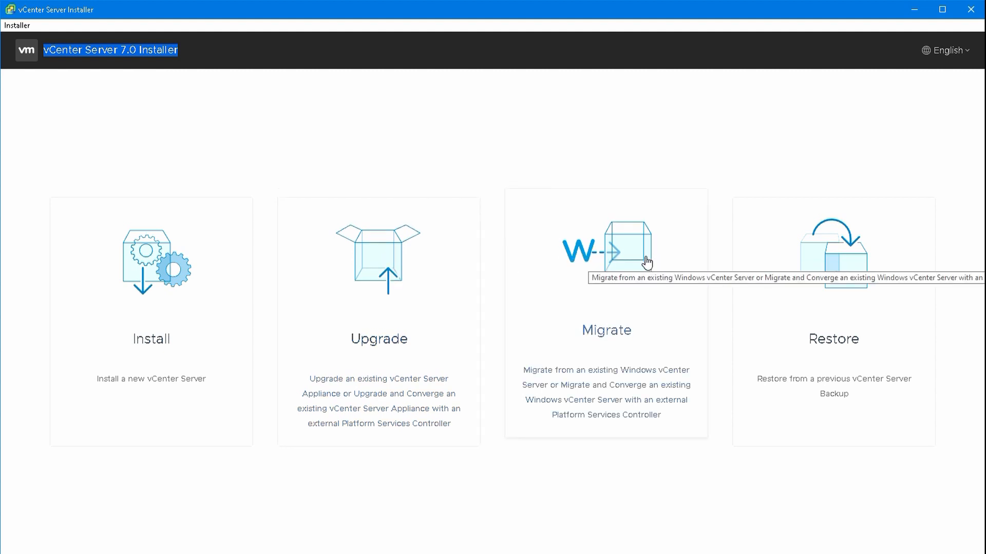
mouse_move(816, 227)
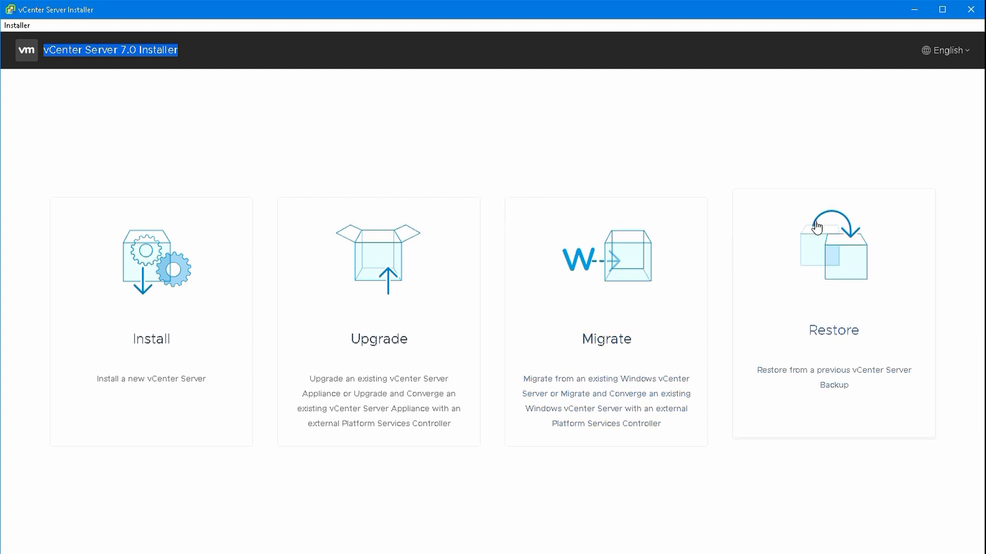
mouse_move(801, 224)
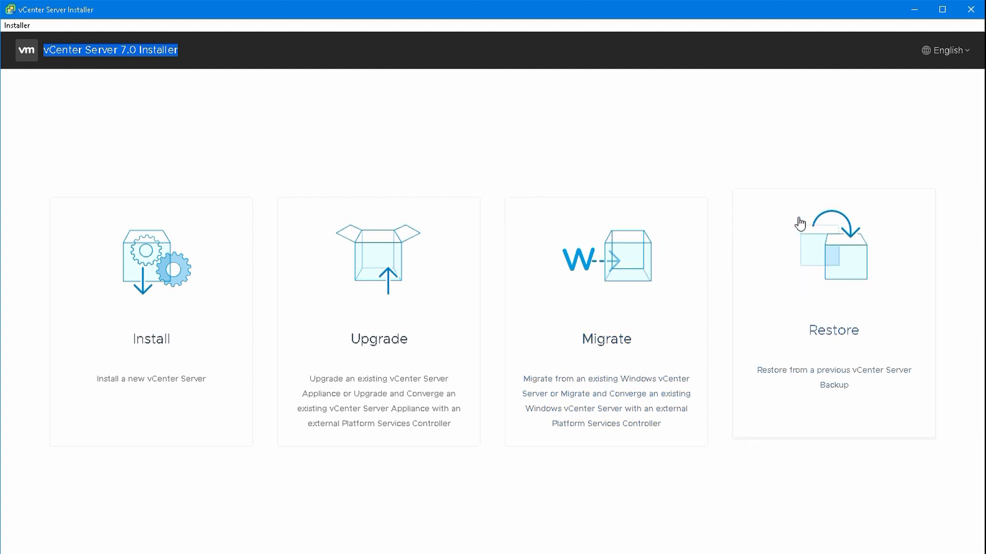
mouse_move(769, 359)
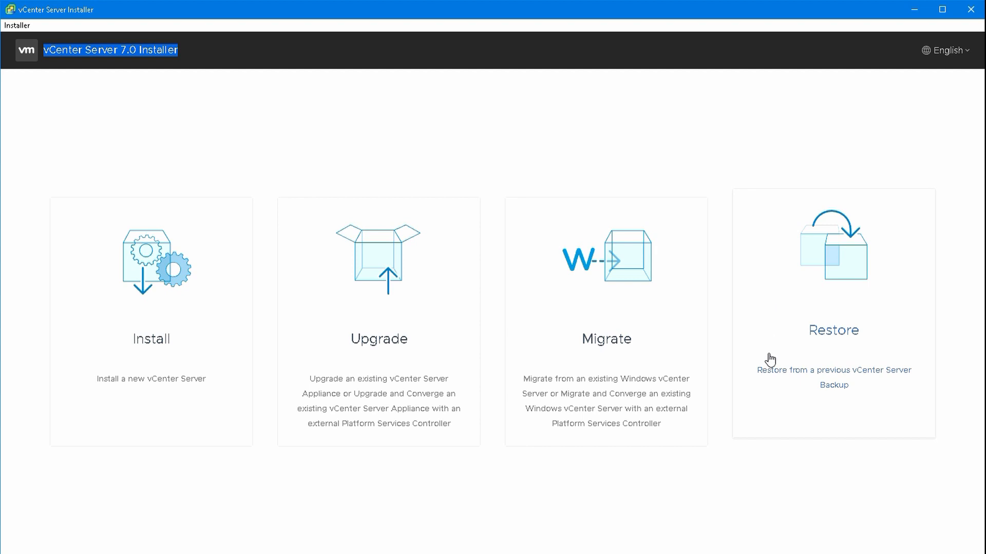
mouse_move(771, 352)
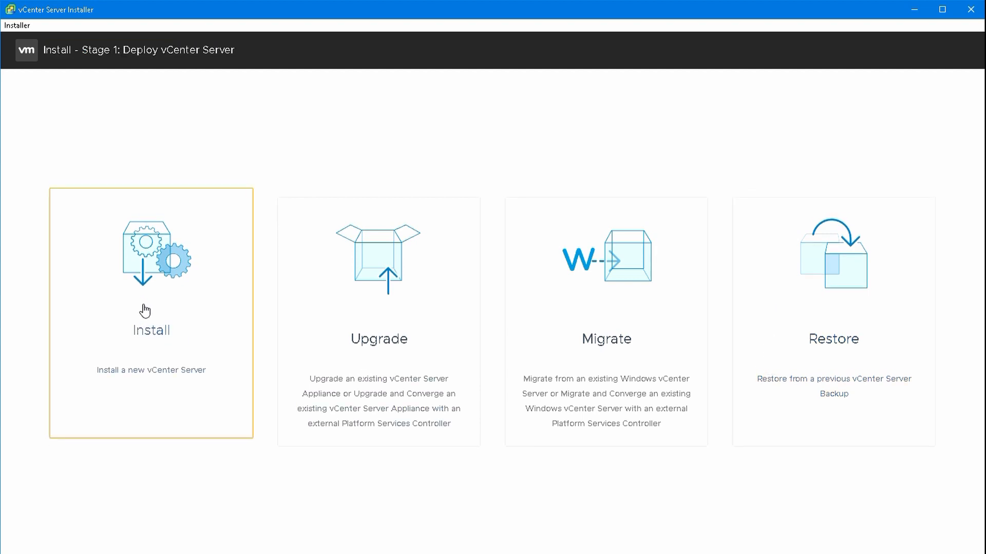
Start a new vCenter Server install and accept the license agreement terms.
left_click(151, 313)
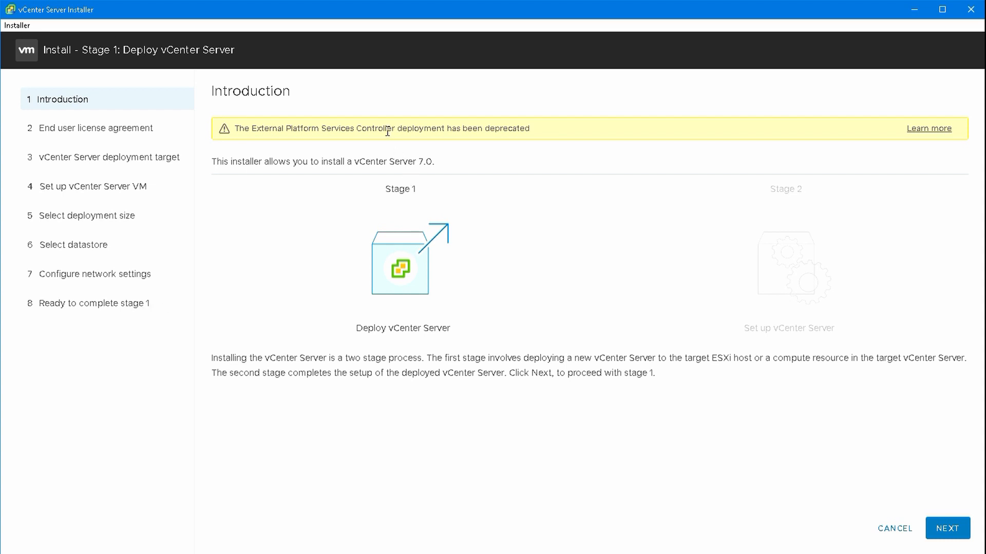
double_click(317, 128)
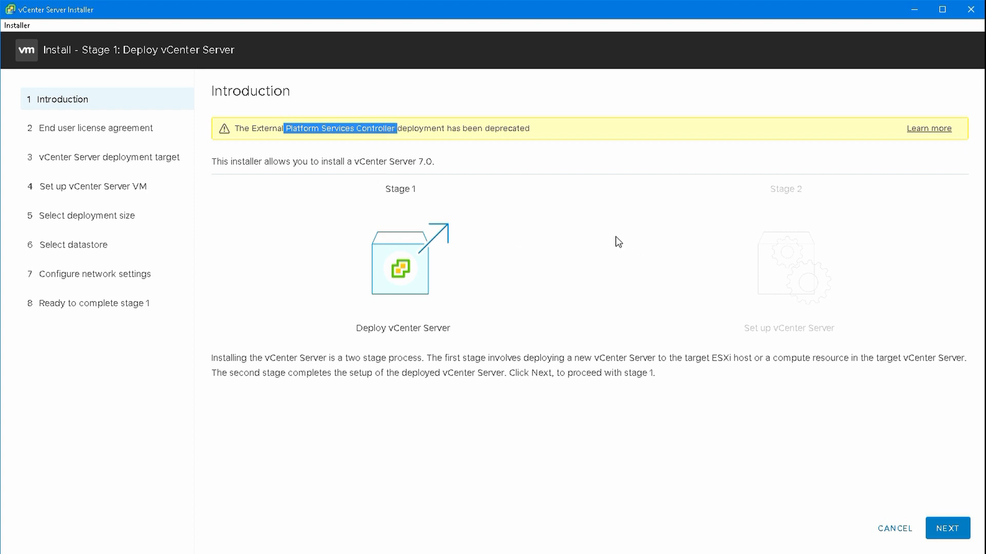
mouse_move(598, 193)
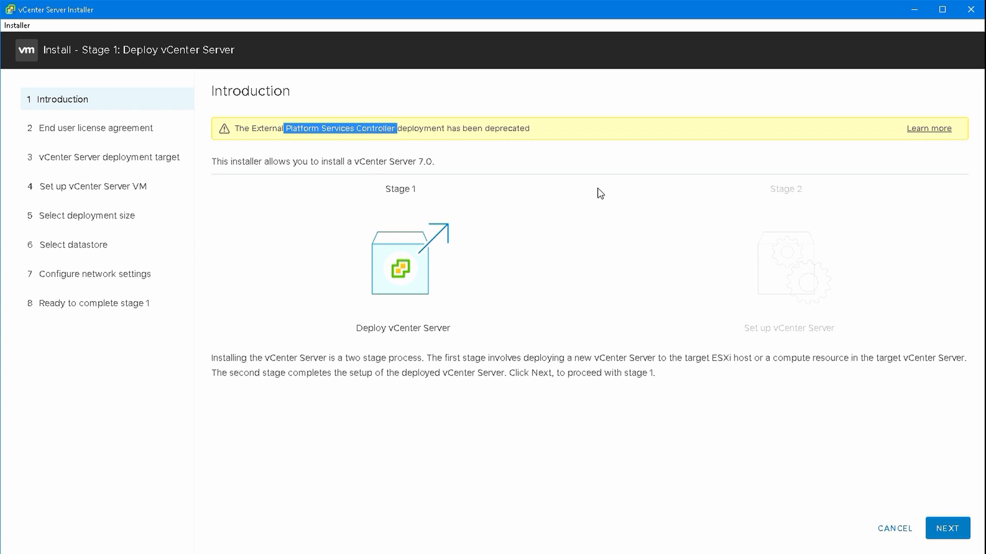
mouse_move(392, 286)
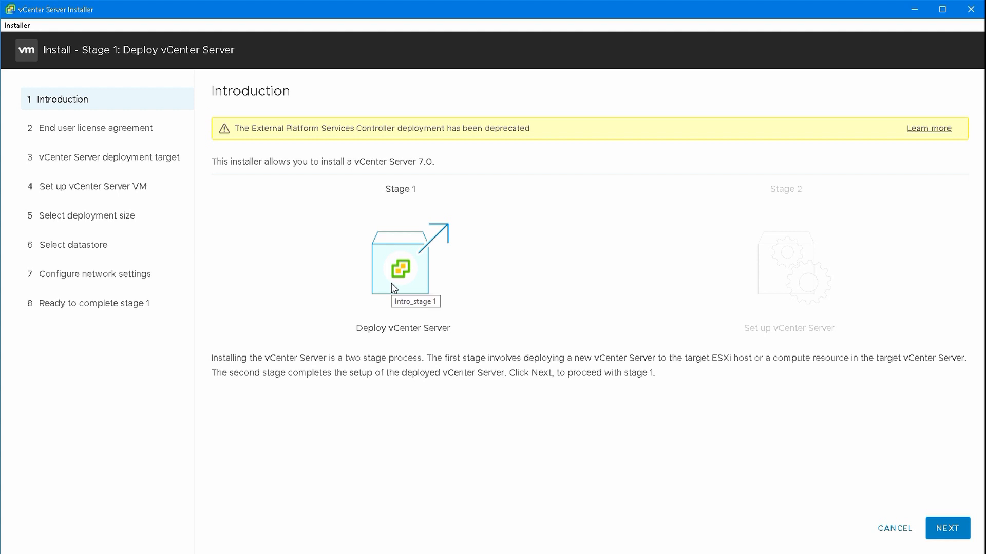
mouse_move(694, 314)
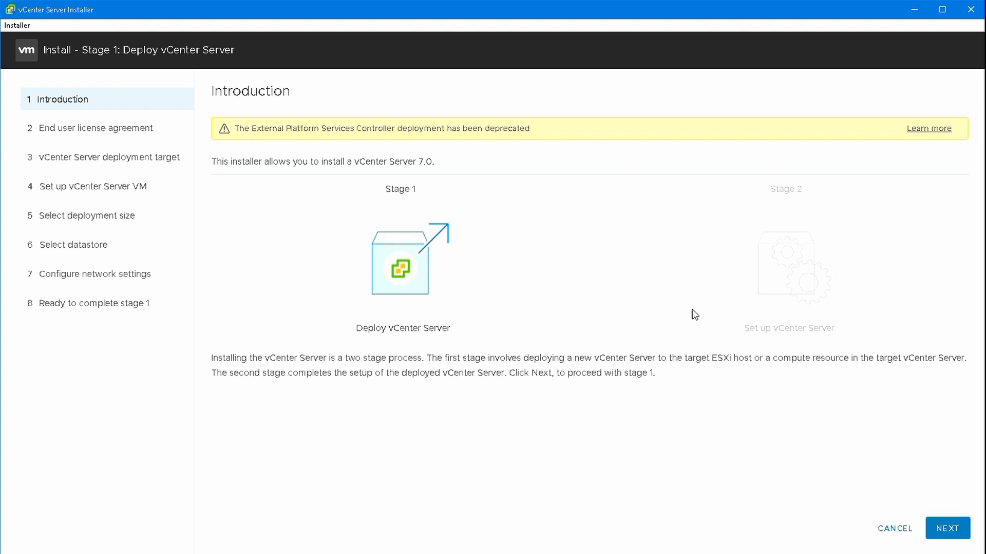
mouse_move(776, 307)
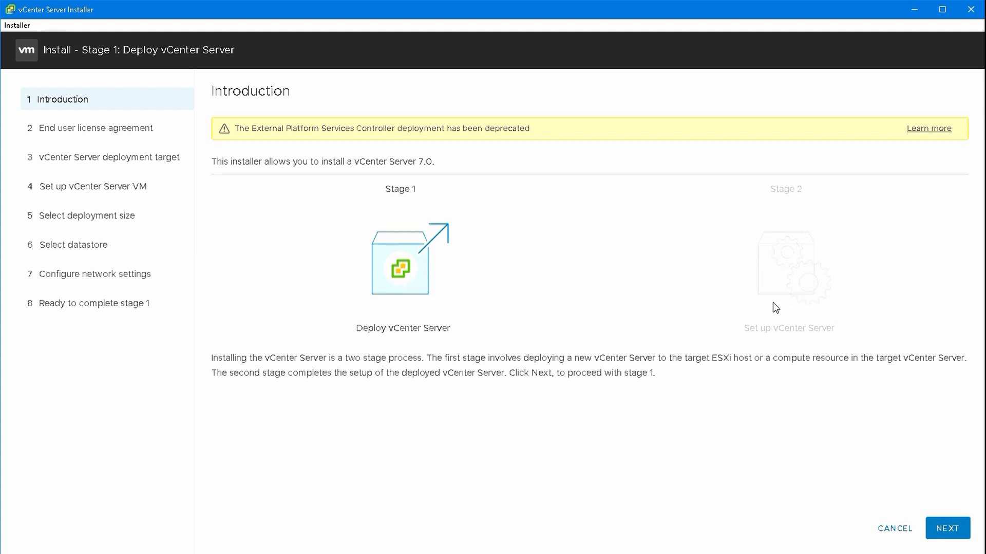
mouse_move(544, 401)
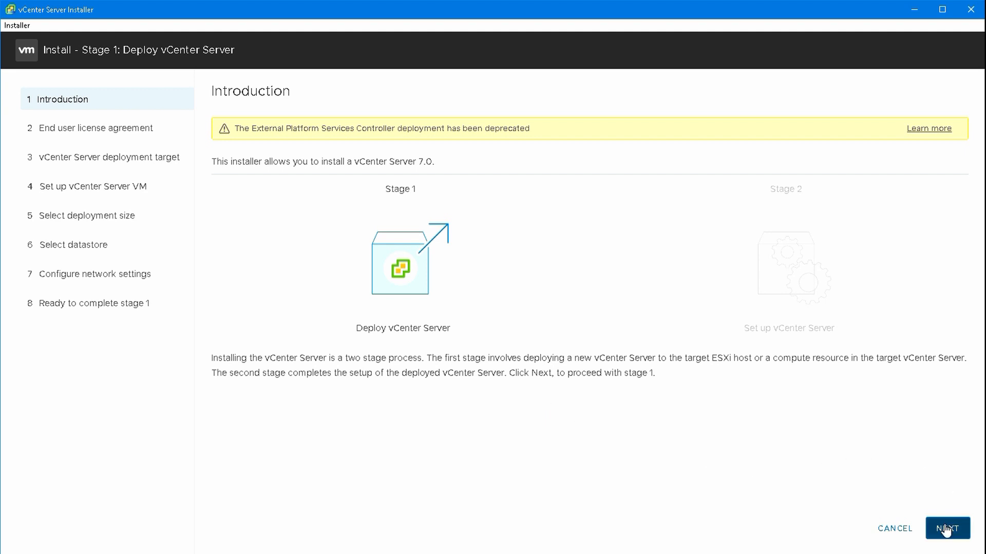
left_click(947, 528)
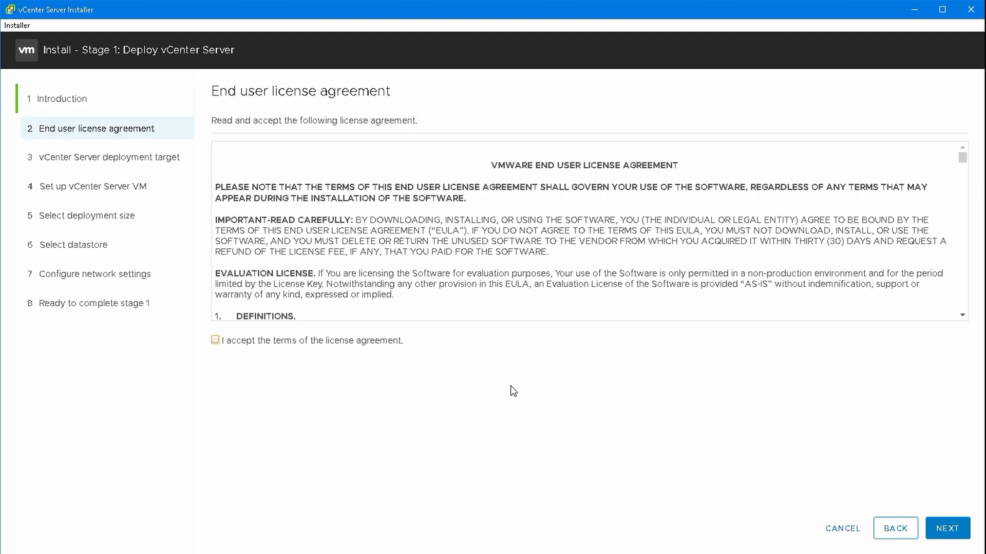
scroll("down", 3)
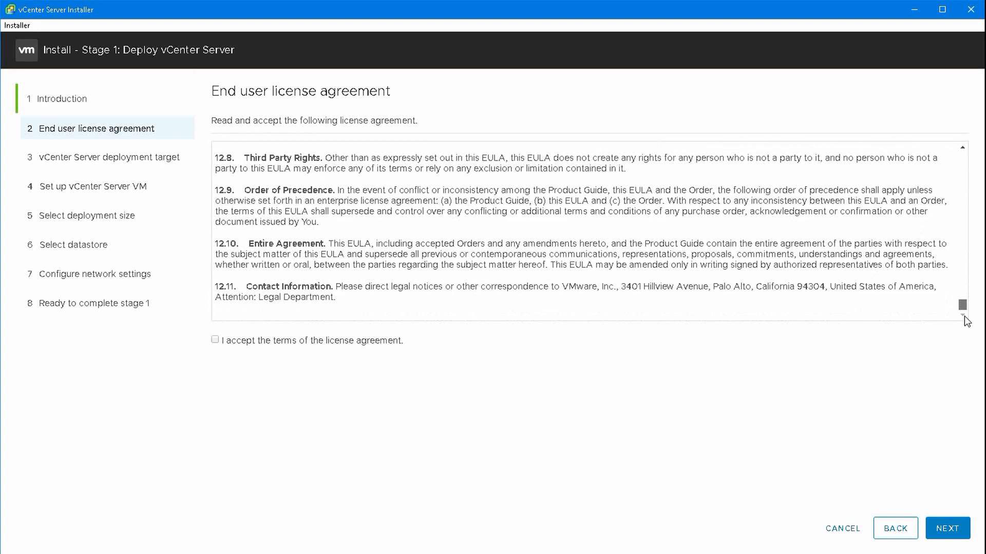
left_click(215, 339)
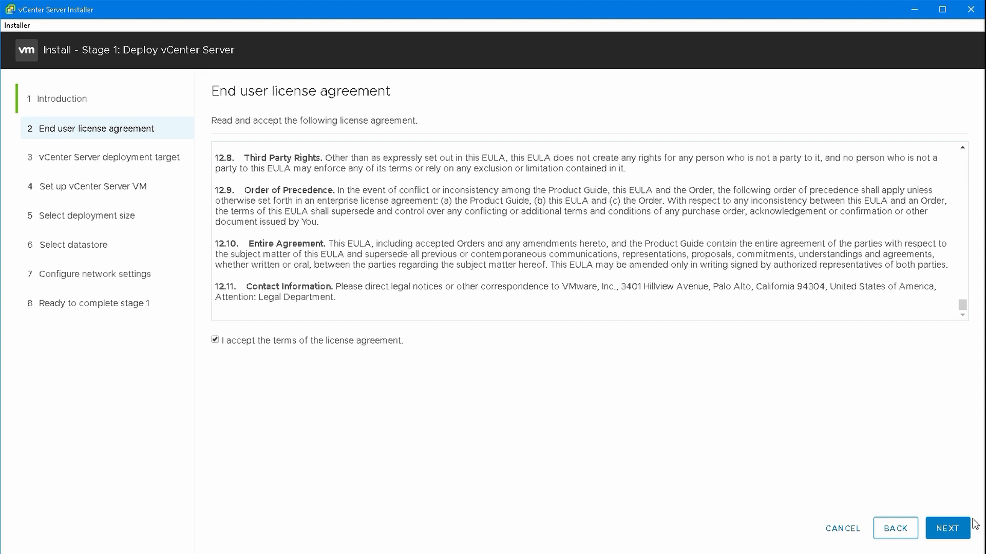
Target ESXi host 192.168.0.14 with user root and its password.
left_click(946, 528)
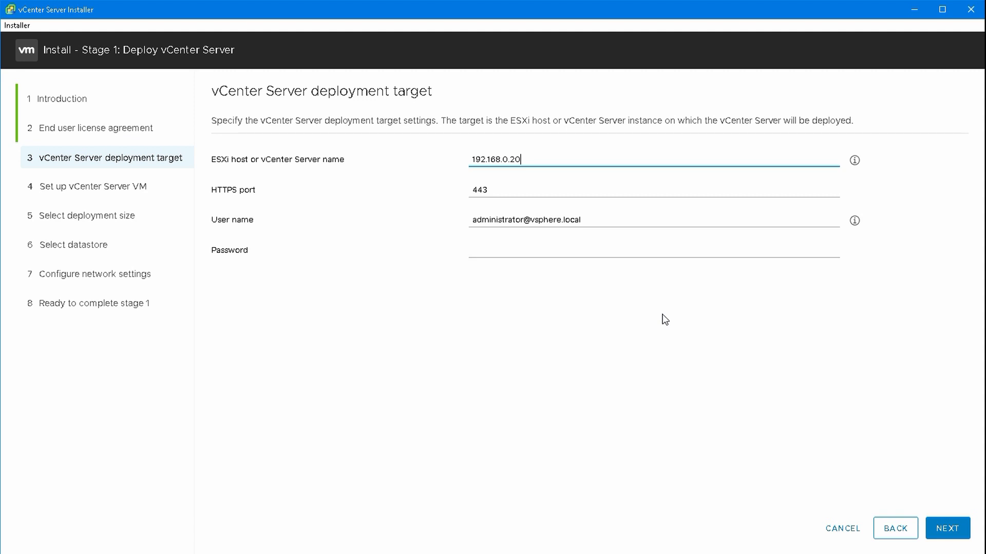
mouse_move(576, 178)
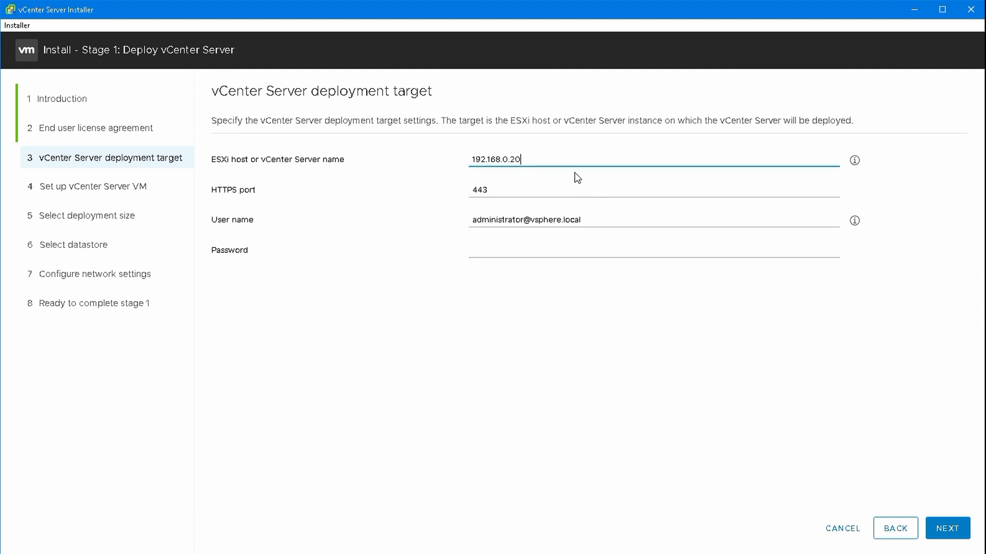
key("Backspace")
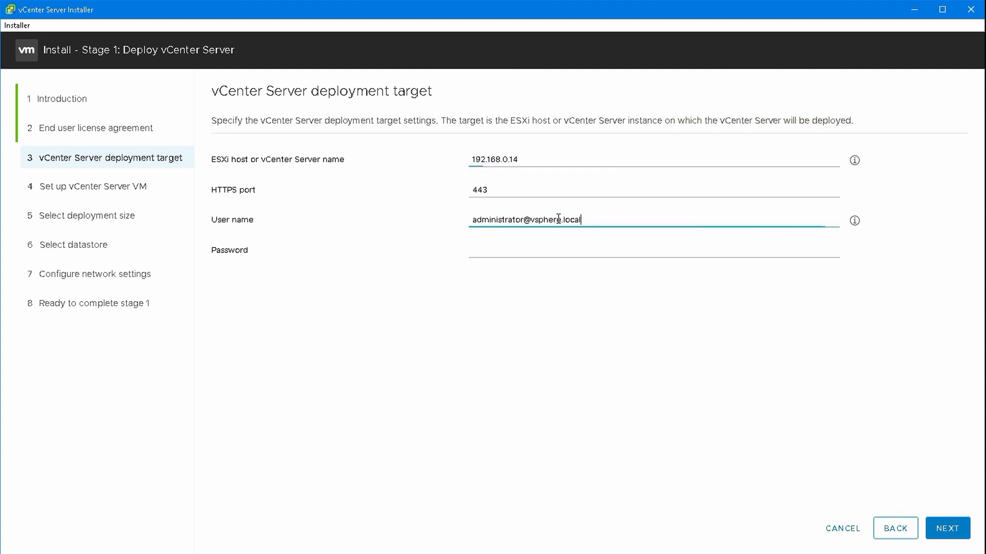
type("root")
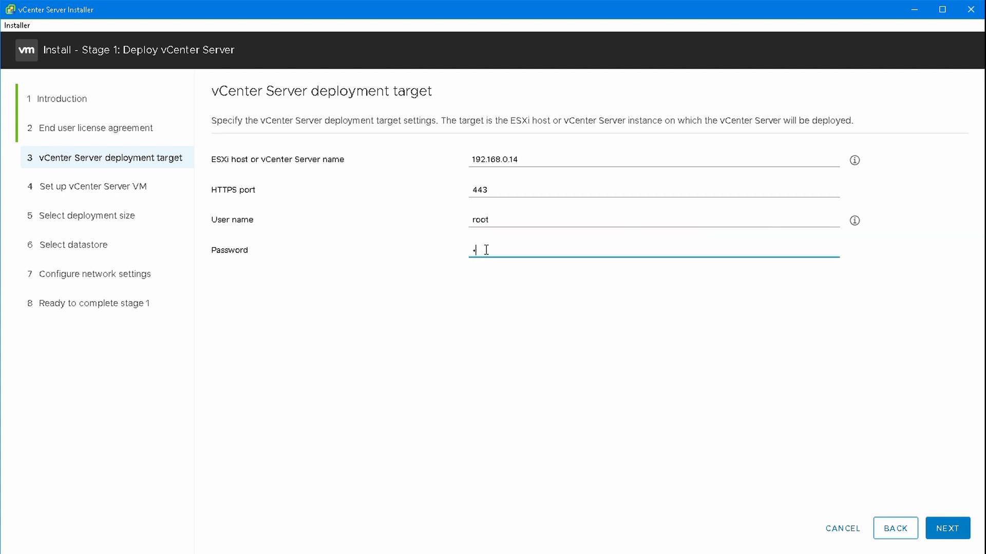
type("password")
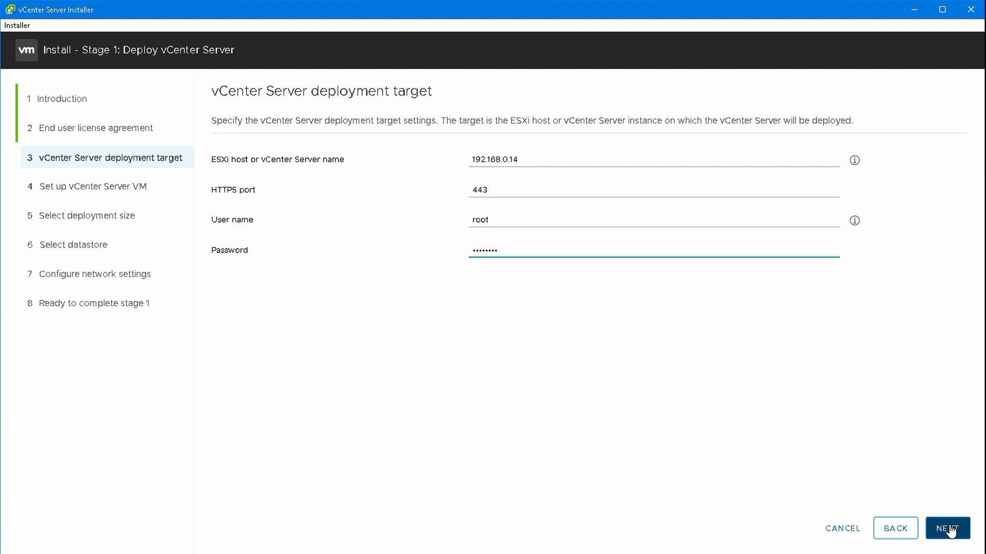
left_click(946, 529)
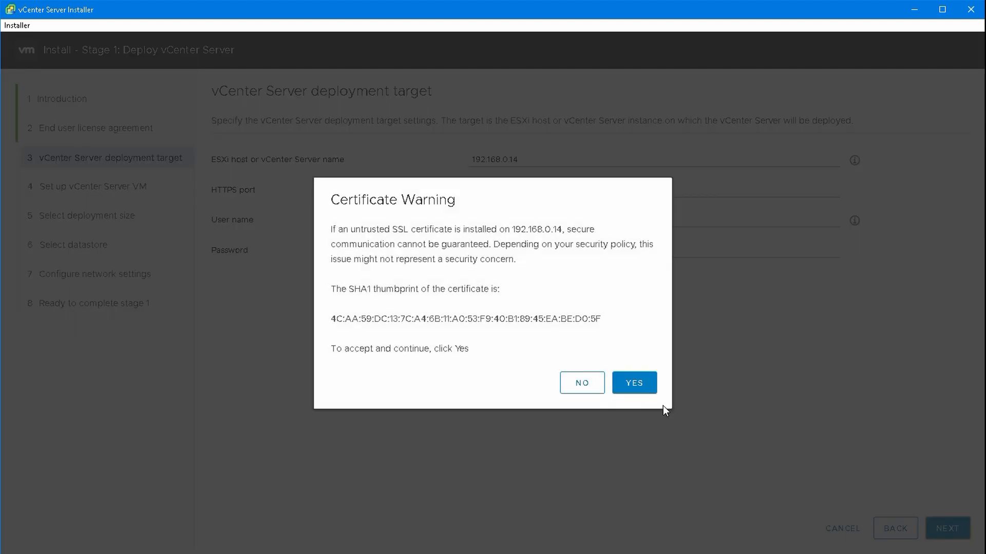
Trust the host certificate, then name the VM vcenter-030 and set its root password.
left_click(633, 383)
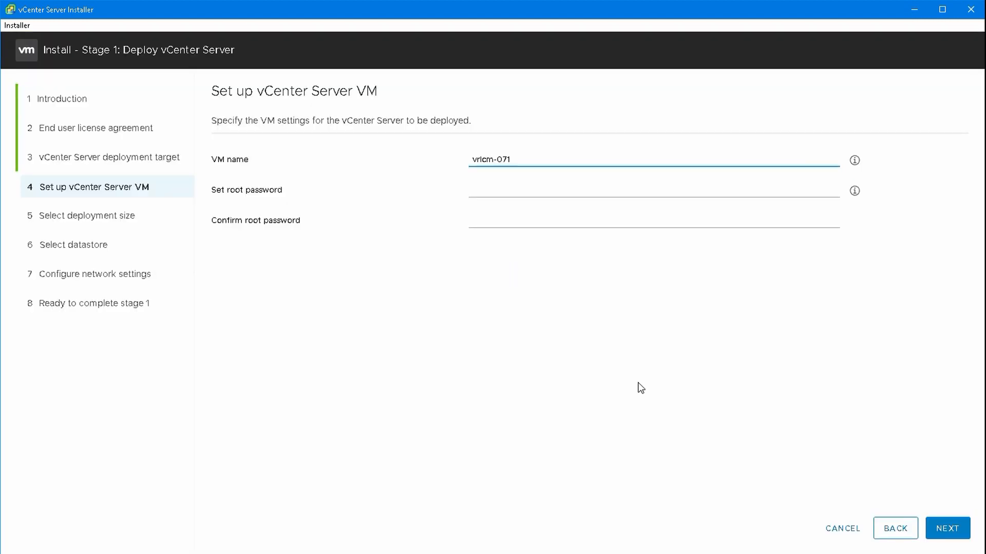
mouse_move(524, 158)
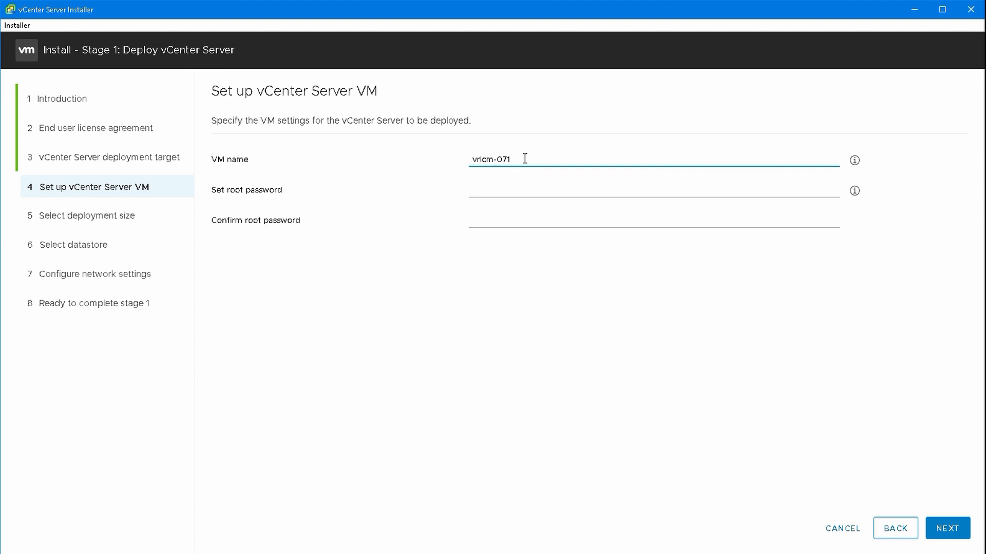
type("vce")
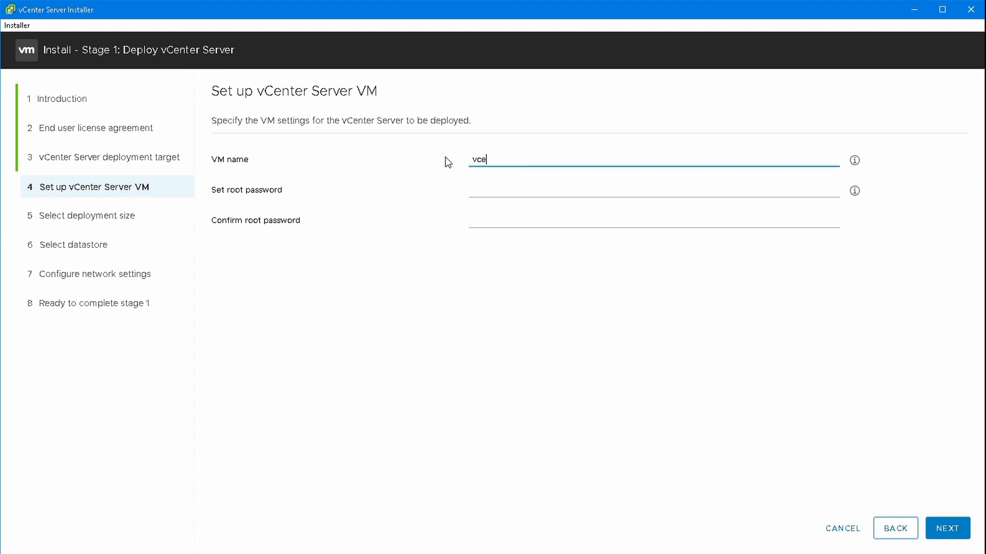
type("nter-0")
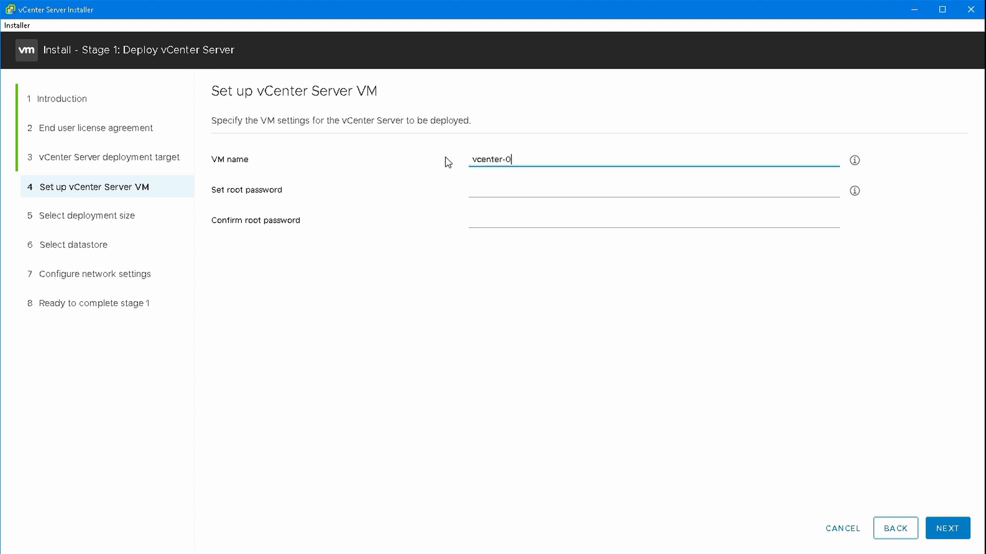
type("30.")
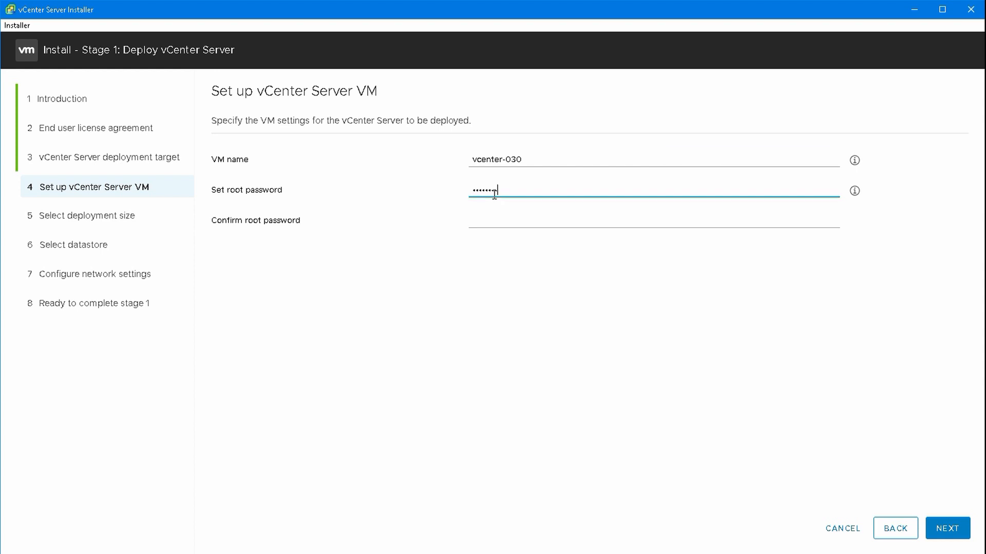
left_click(653, 220)
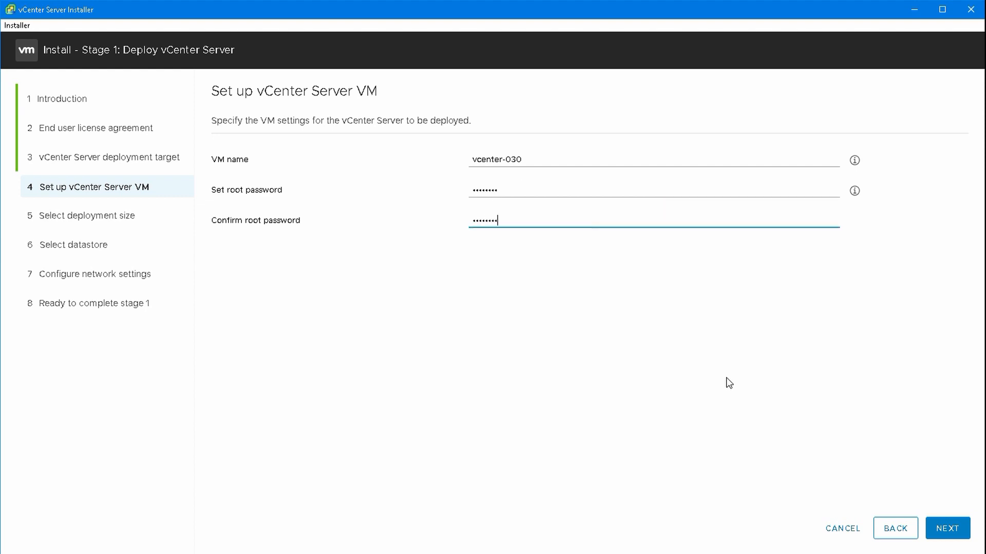
left_click(947, 528)
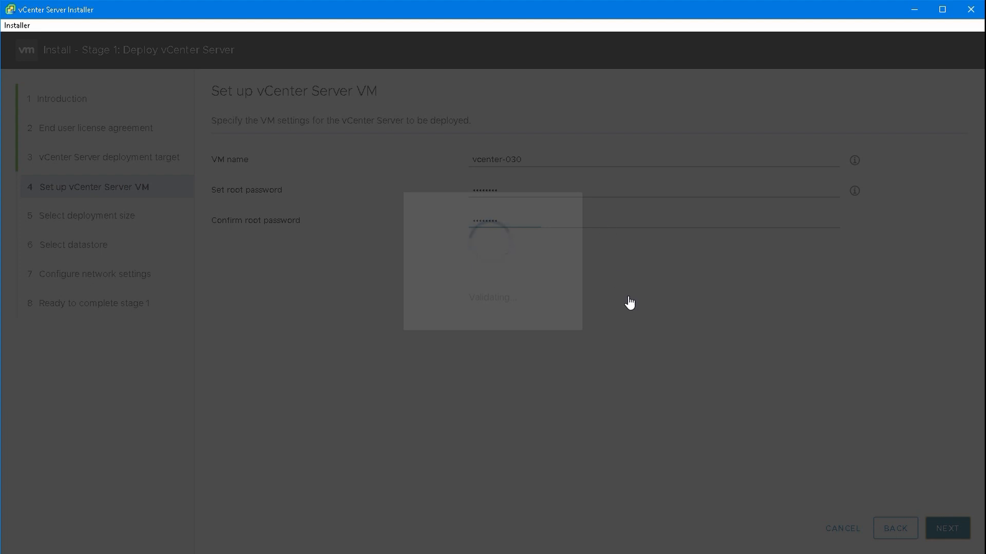
Keep Tiny deployment size and Default storage size for the appliance.
left_click(946, 528)
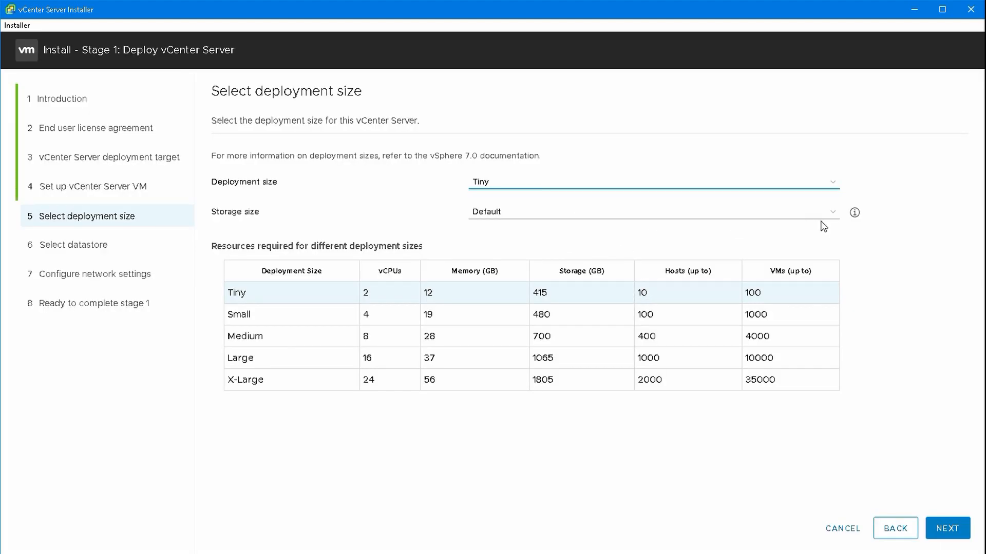
left_click(652, 211)
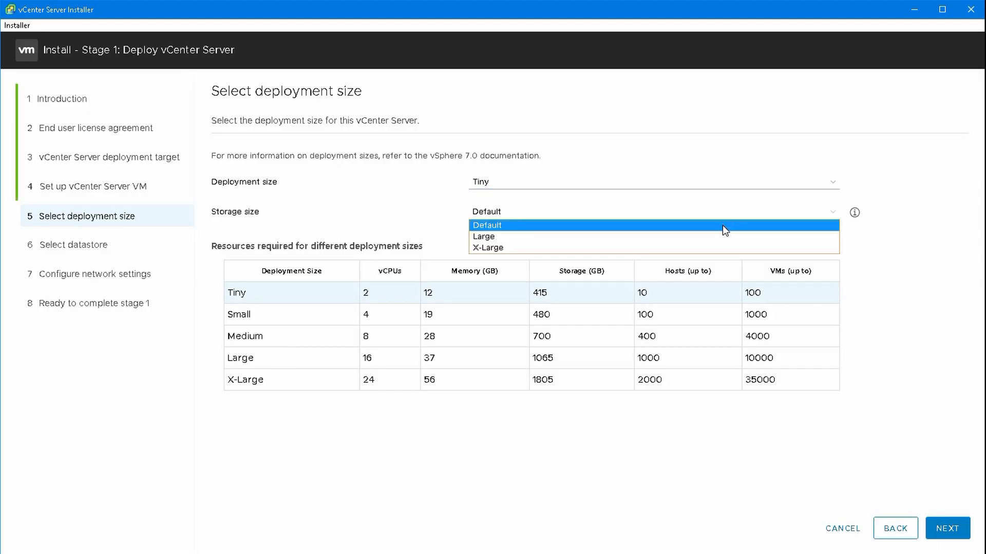
left_click(653, 182)
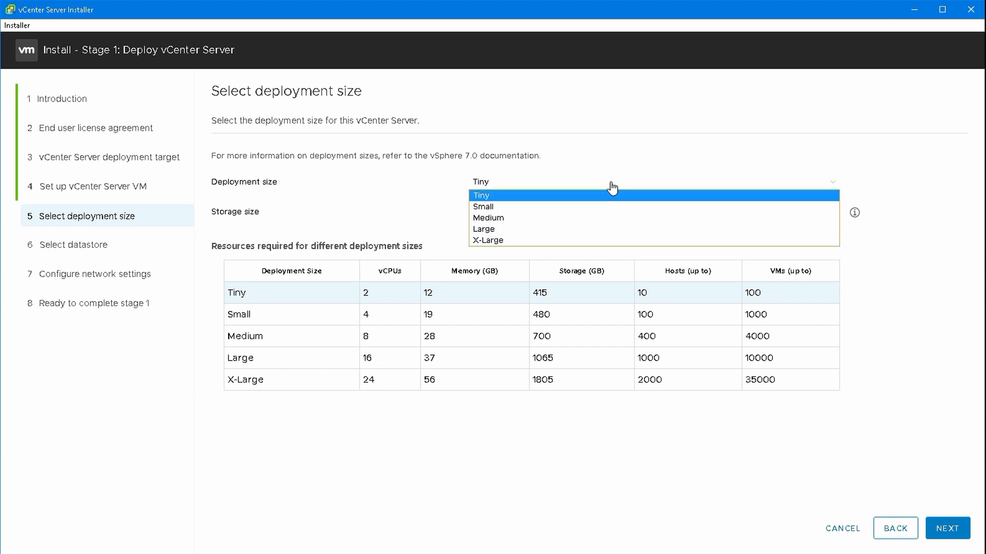
left_click(481, 196)
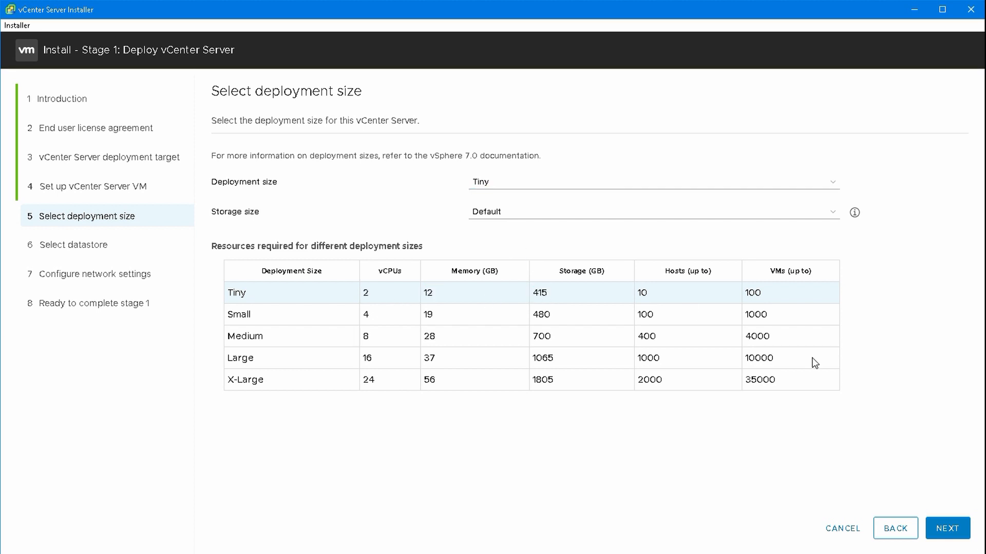
left_click(946, 528)
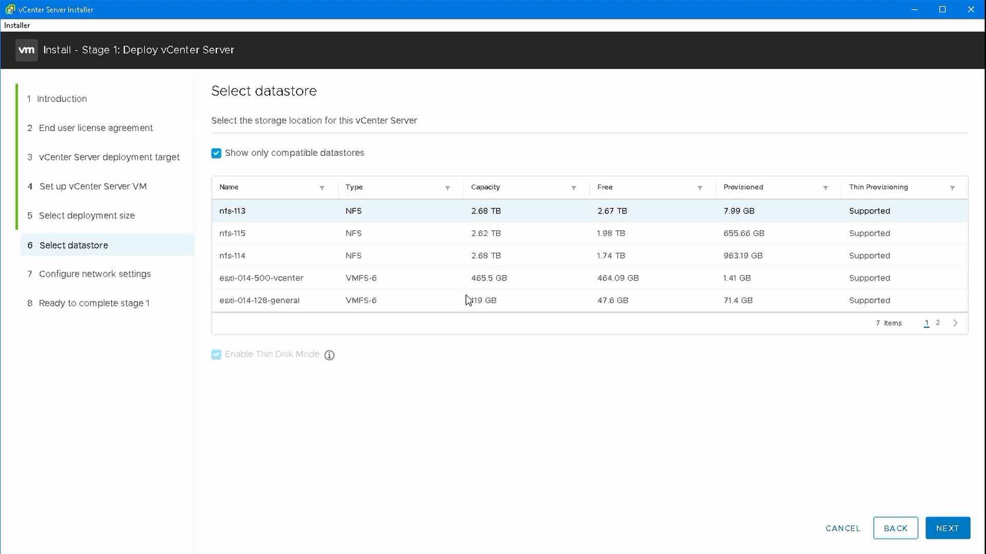
Put the appliance on datastore esxi-014-500-vcenter with thin disk mode enabled.
left_click(260, 278)
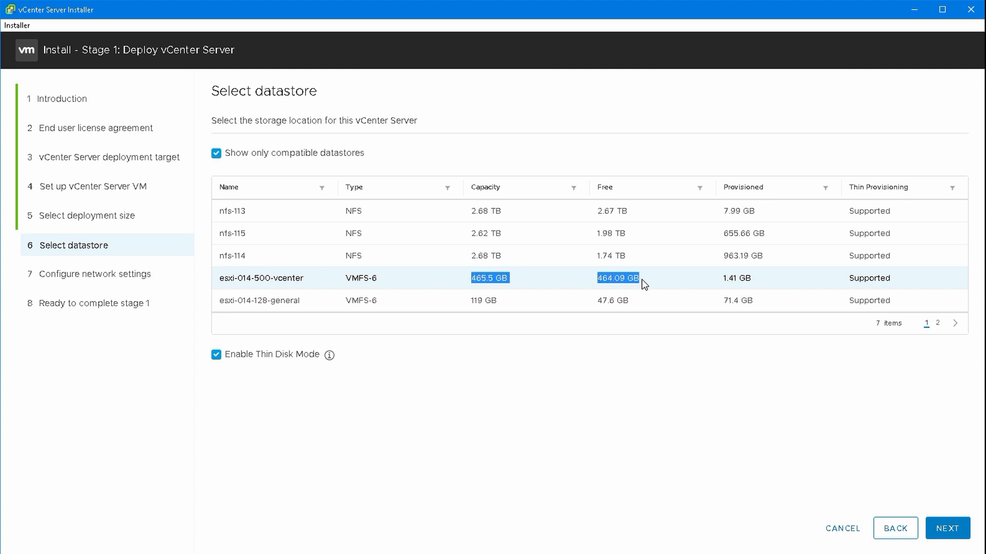
mouse_move(239, 362)
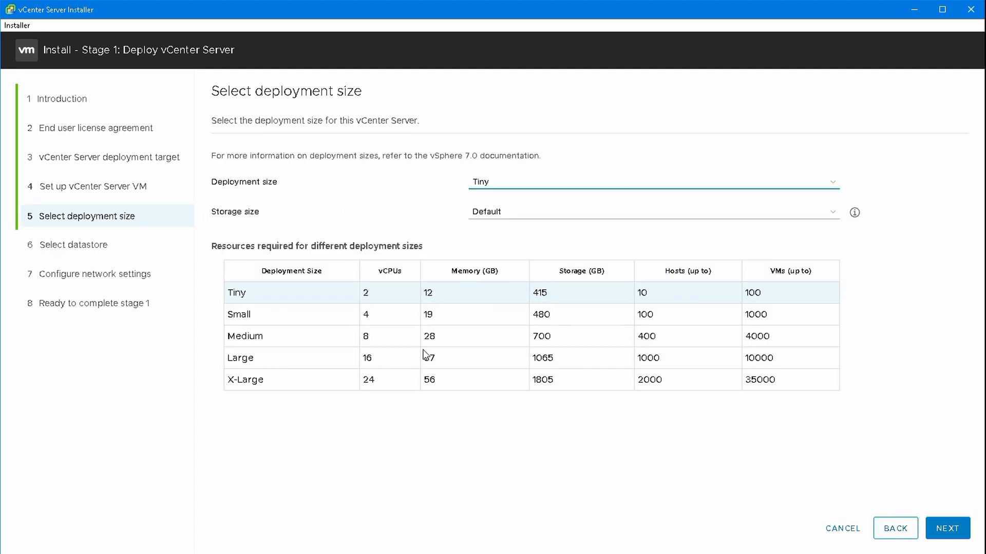
mouse_move(527, 320)
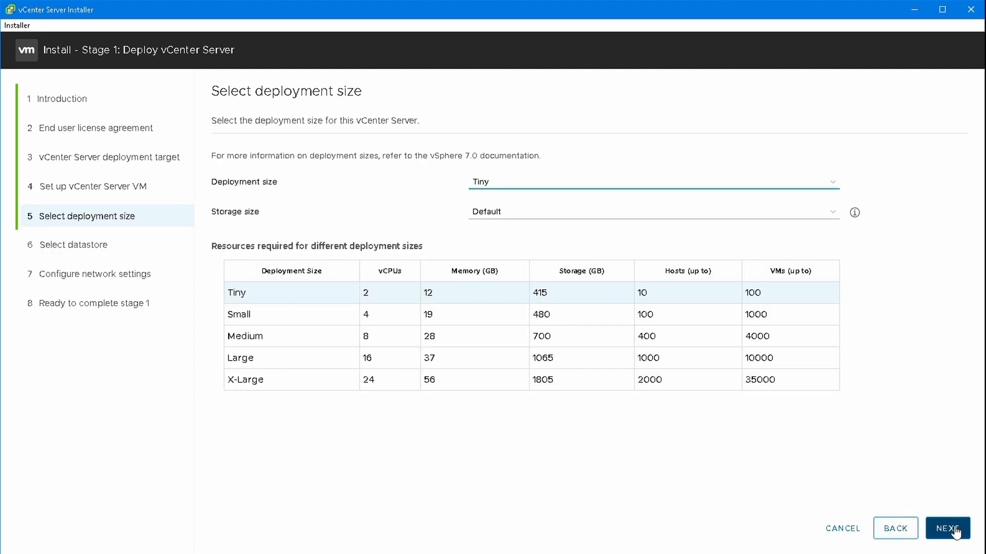
left_click(946, 528)
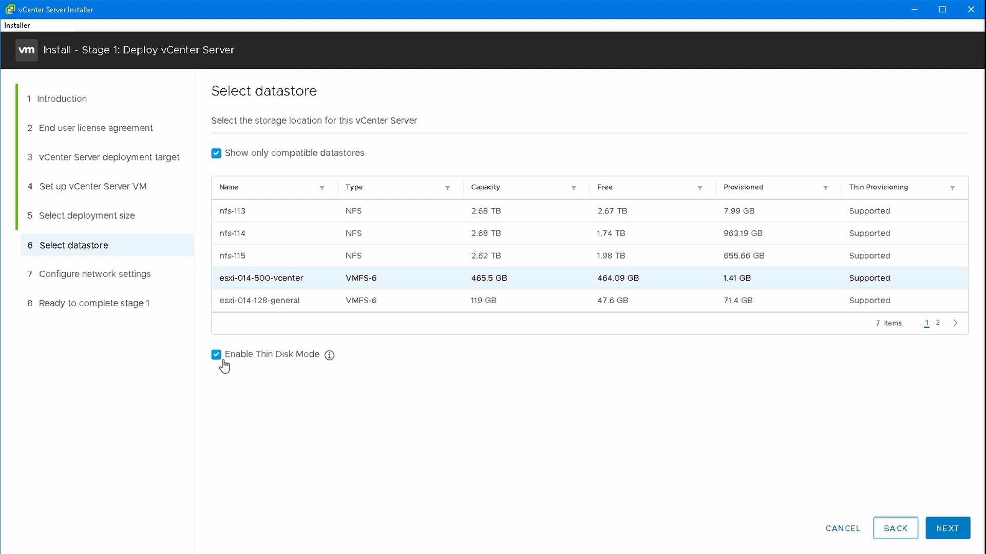
mouse_move(947, 528)
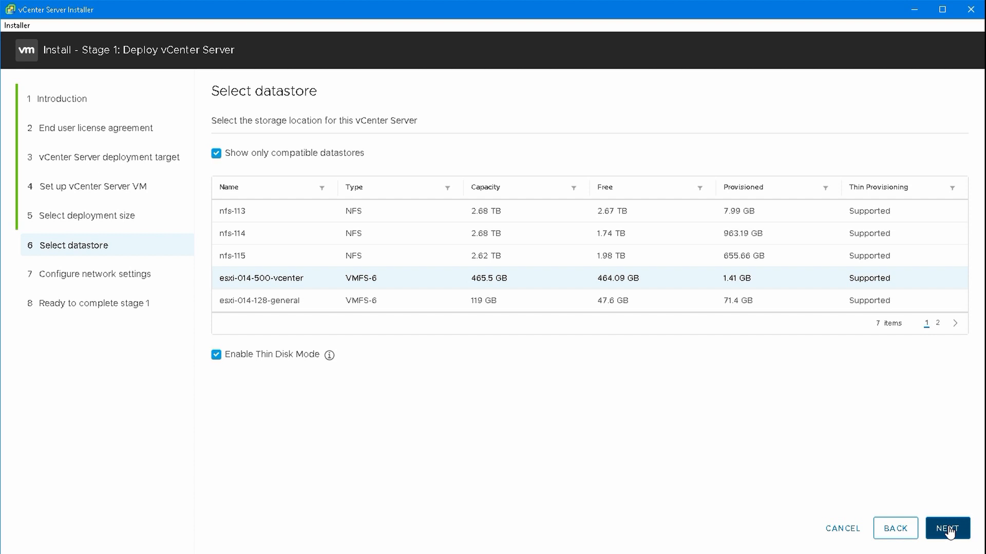
left_click(947, 528)
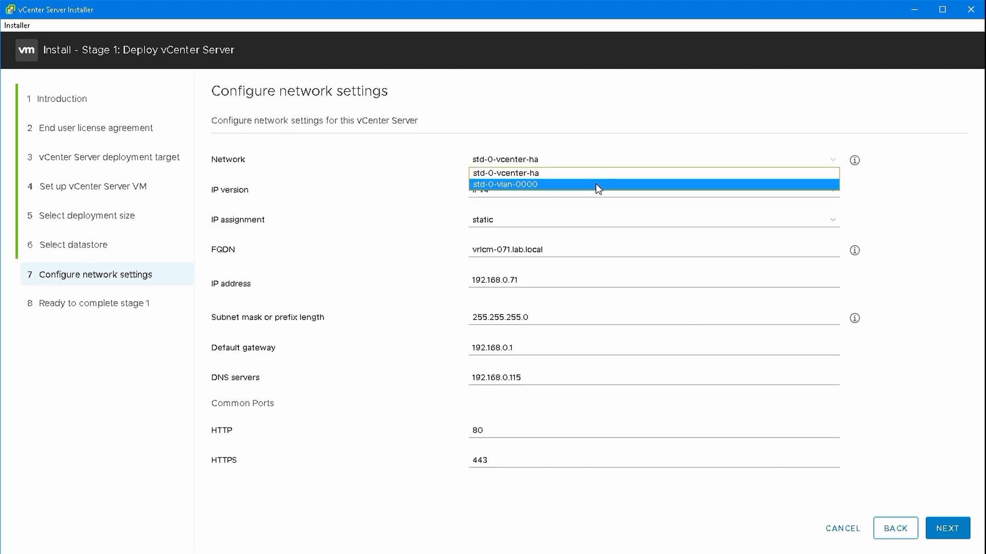
Use network std-0-vlan-0000, FQDN vcenter-030.lab.local and IP 192.168.0.30.
left_click(597, 185)
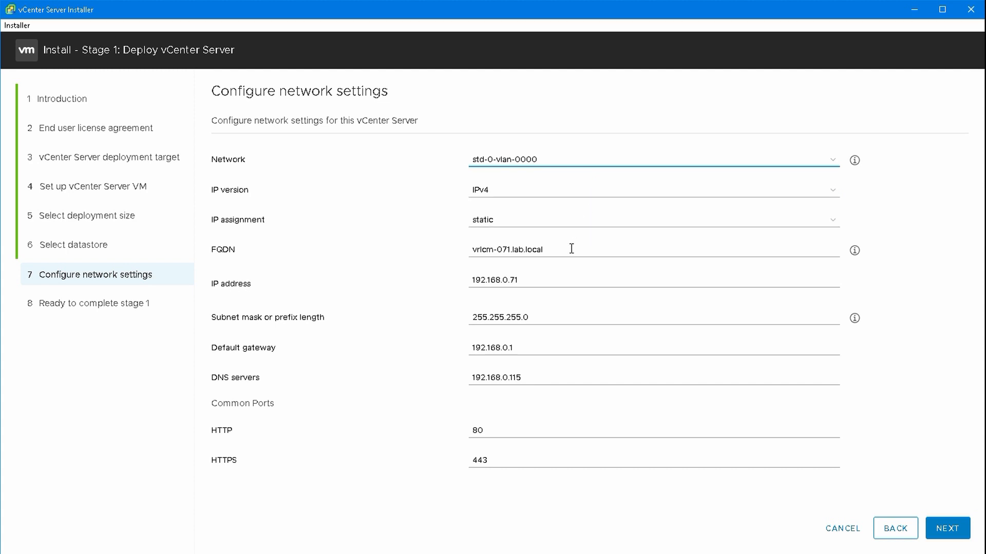
triple_click(506, 249)
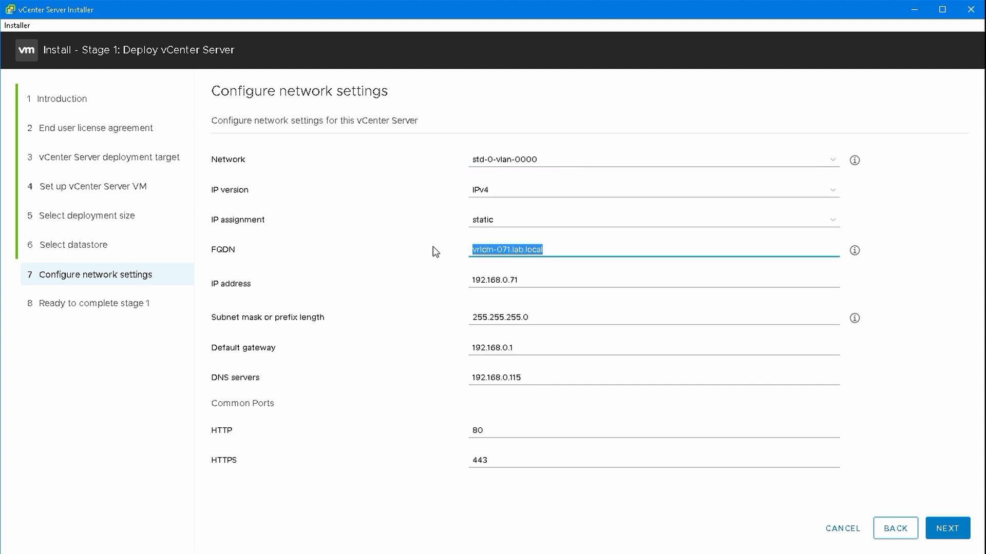
type("vcenter")
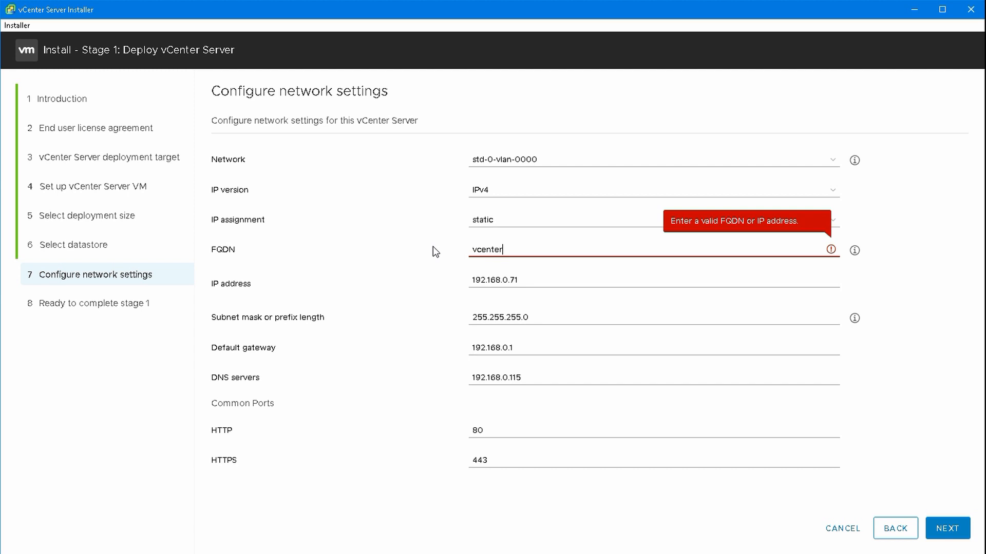
type("-30")
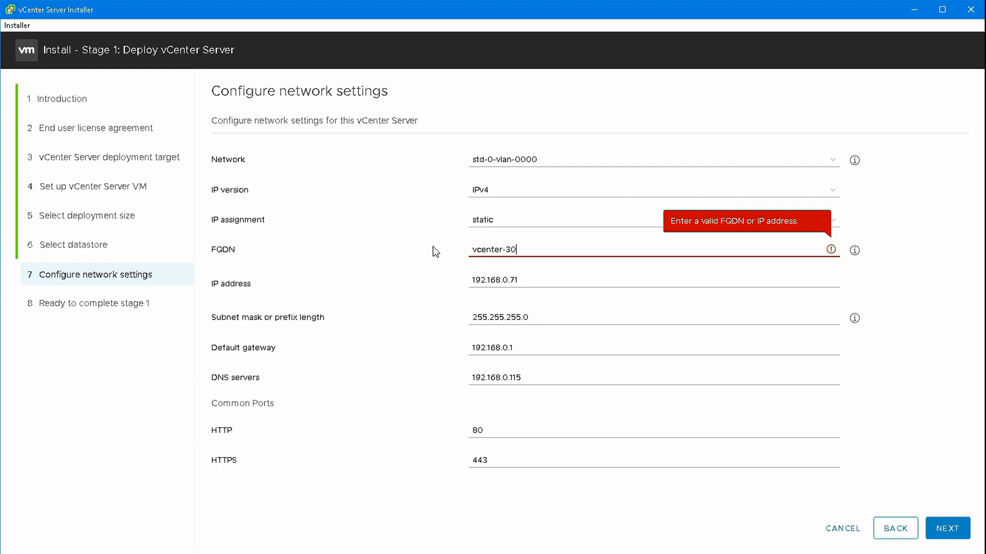
type("030.")
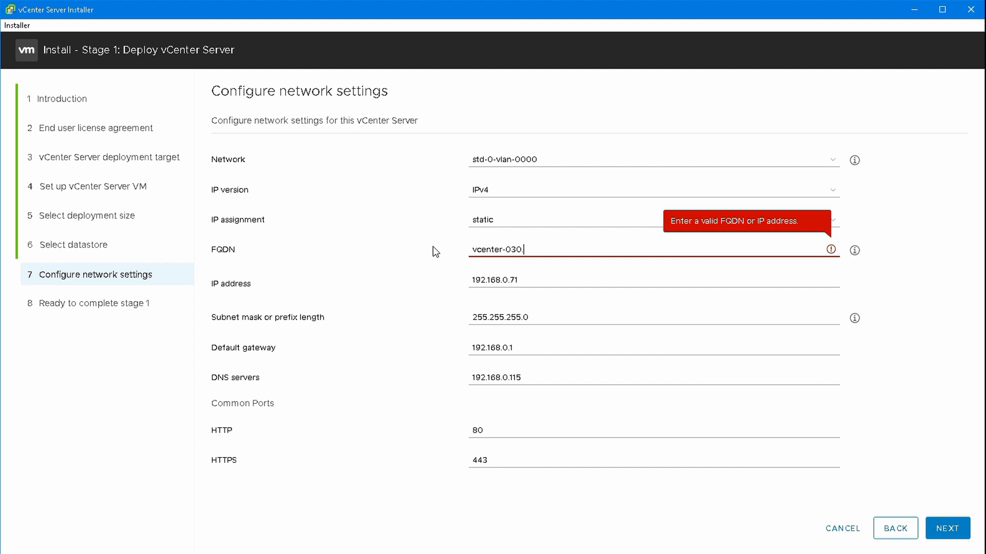
type("lab.local")
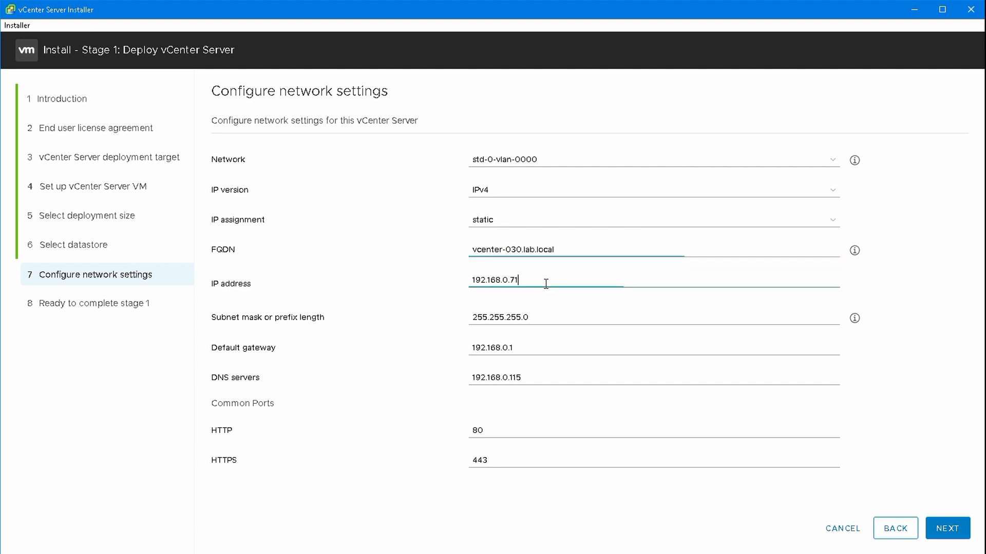
type("192.168.0.30")
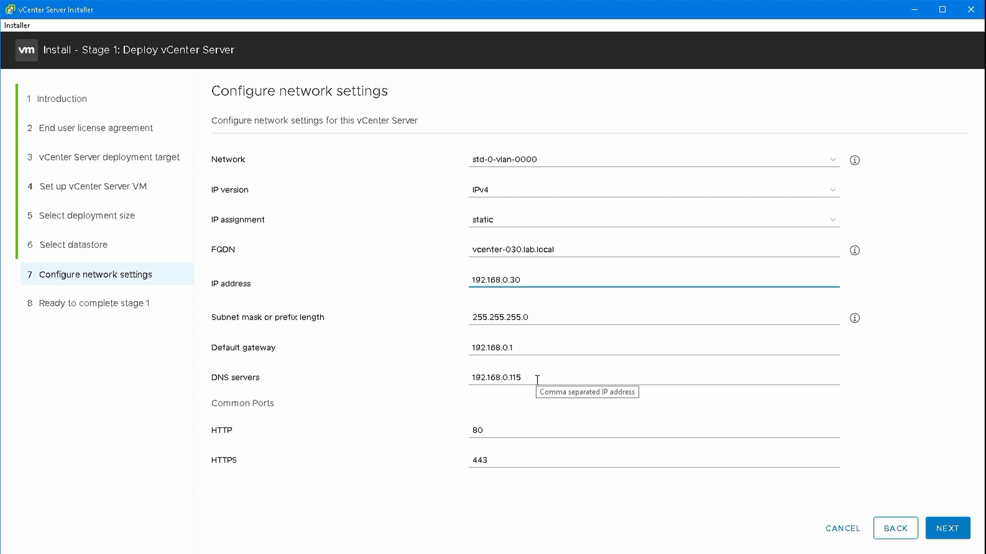
mouse_move(526, 438)
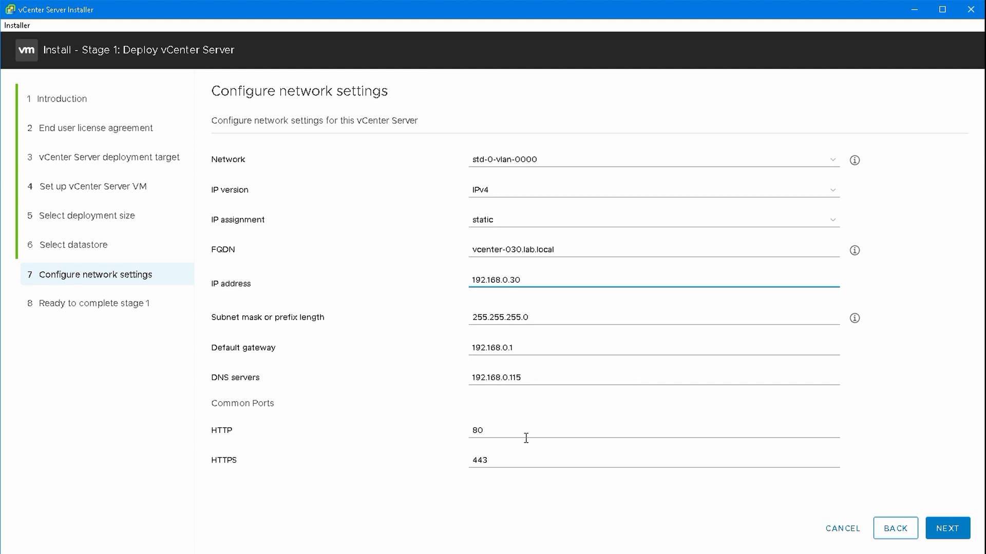
mouse_move(528, 250)
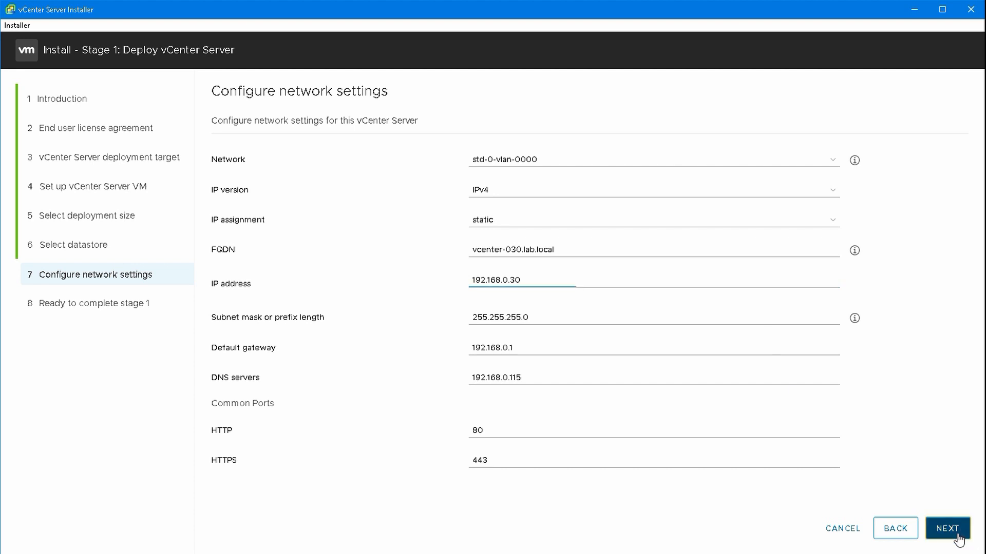
Review the stage 1 summary and start deploying the vcenter-030 appliance.
left_click(946, 528)
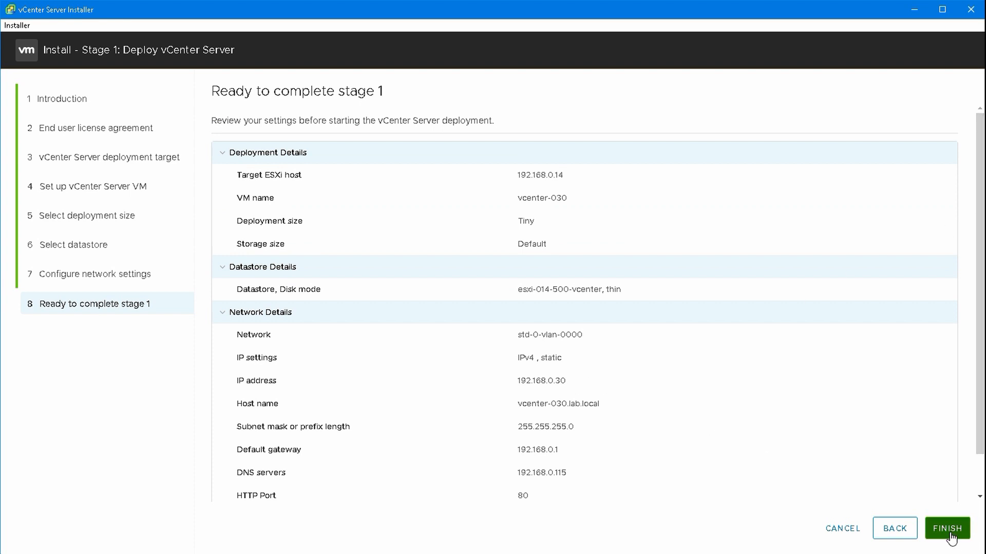
left_click(945, 528)
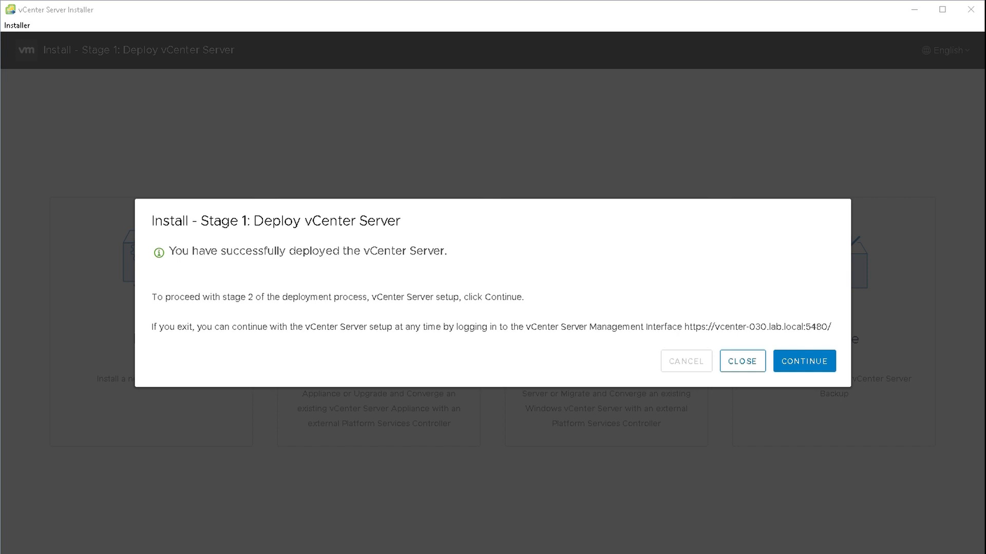
mouse_move(943, 223)
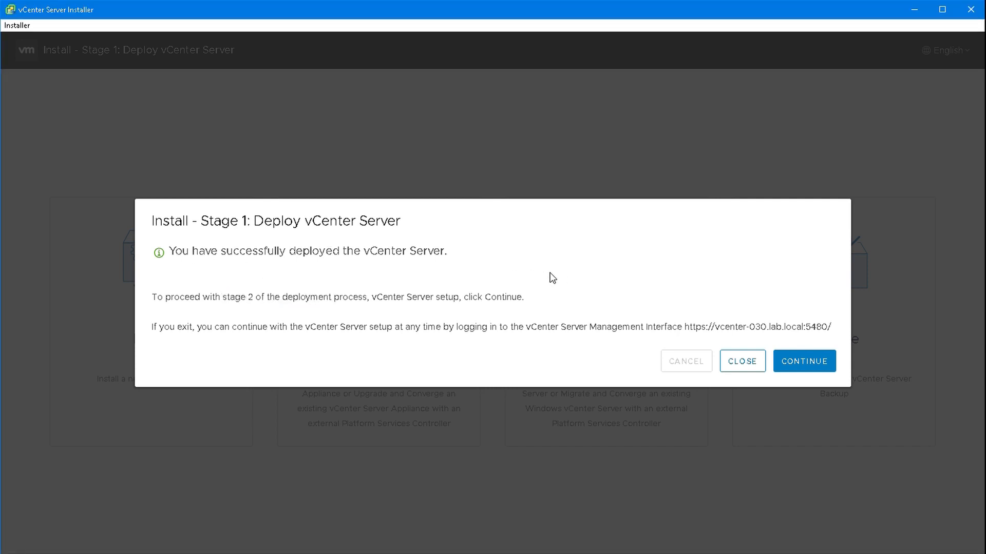
mouse_move(804, 361)
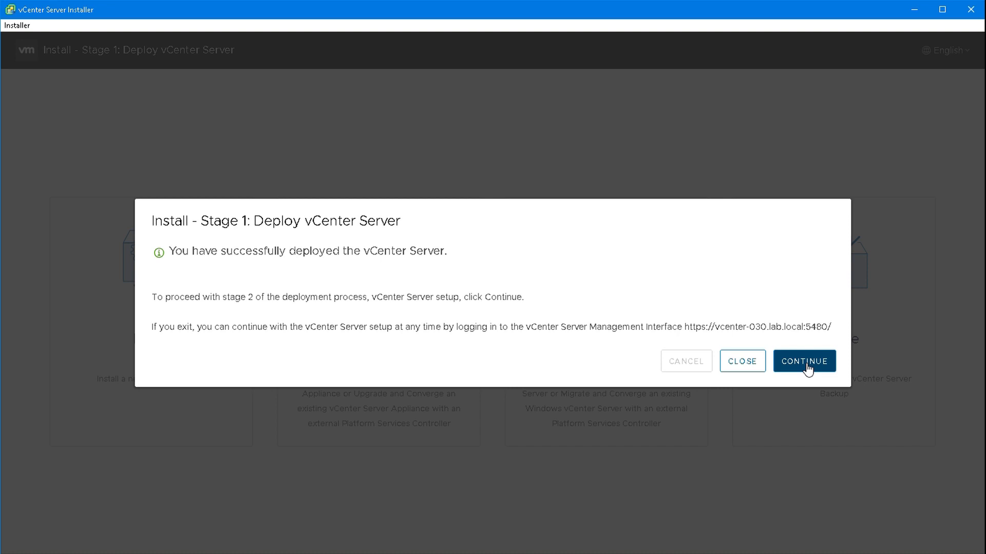
Continue from the Stage 1 result to the Stage 2 setup wizard.
left_click(803, 360)
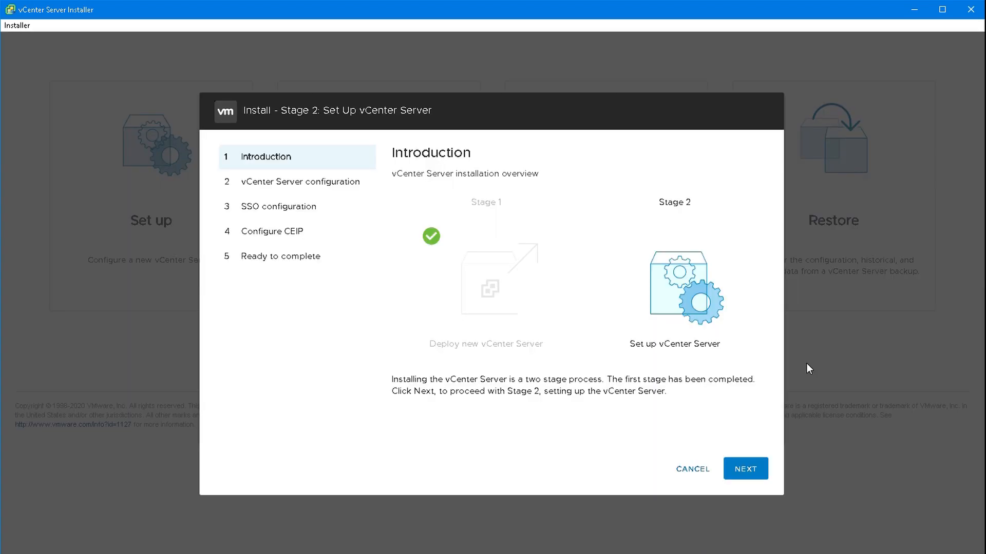
mouse_move(640, 409)
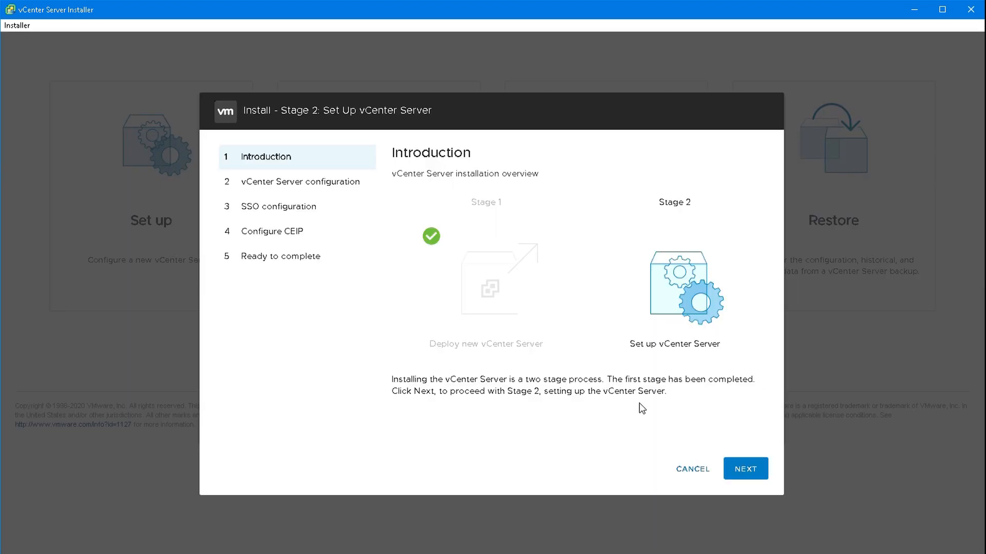
mouse_move(536, 396)
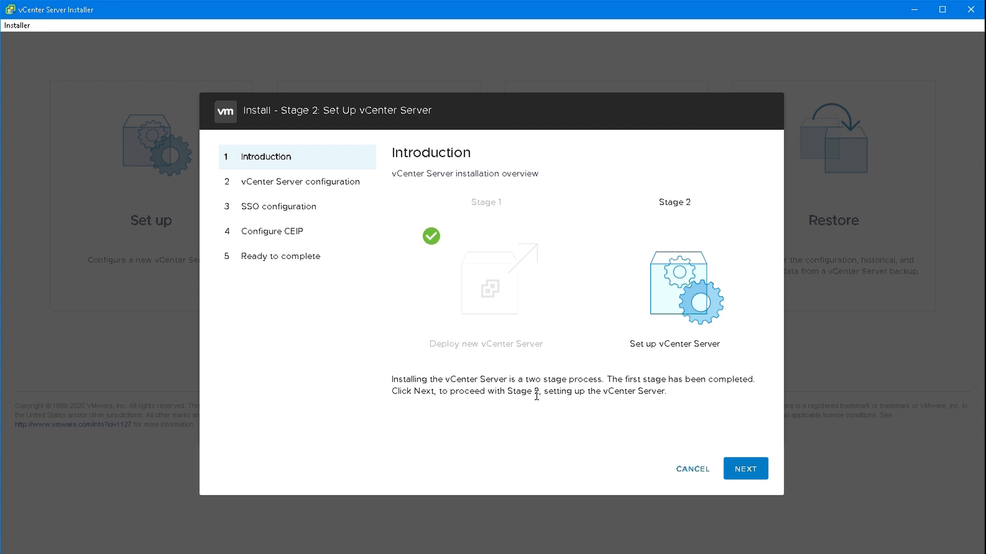
mouse_move(671, 352)
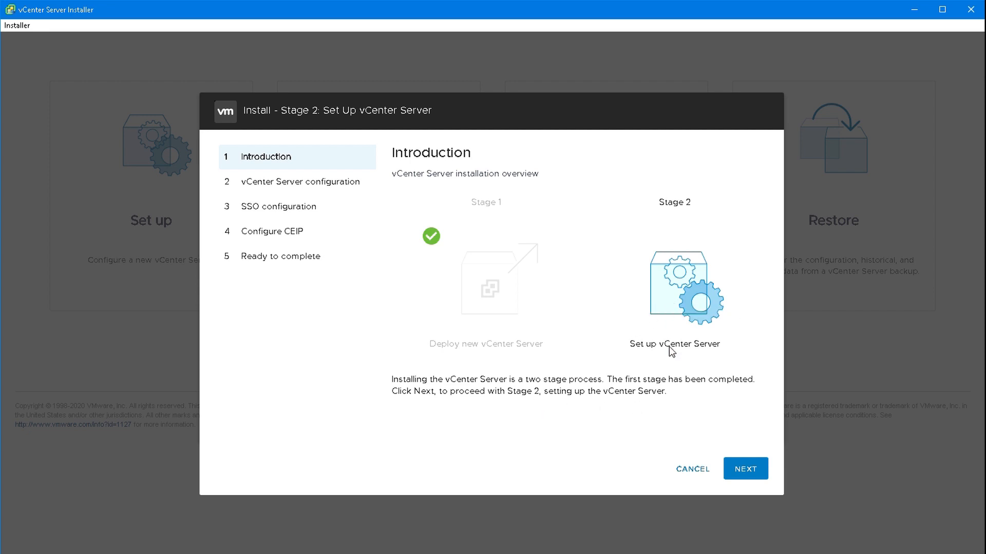
Set time sync to NTP servers 216.239.35.4, .0, .8 and .12.
left_click(745, 468)
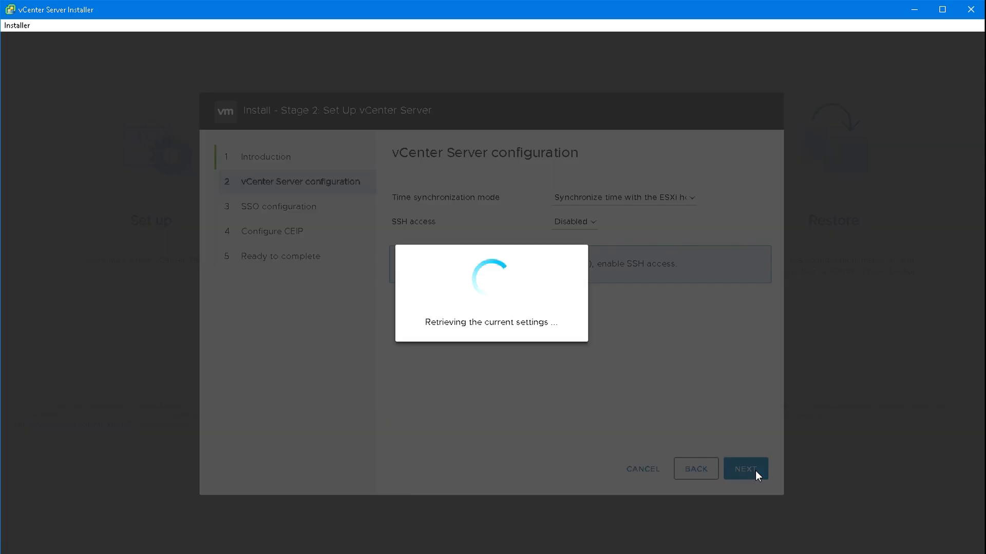
mouse_move(668, 425)
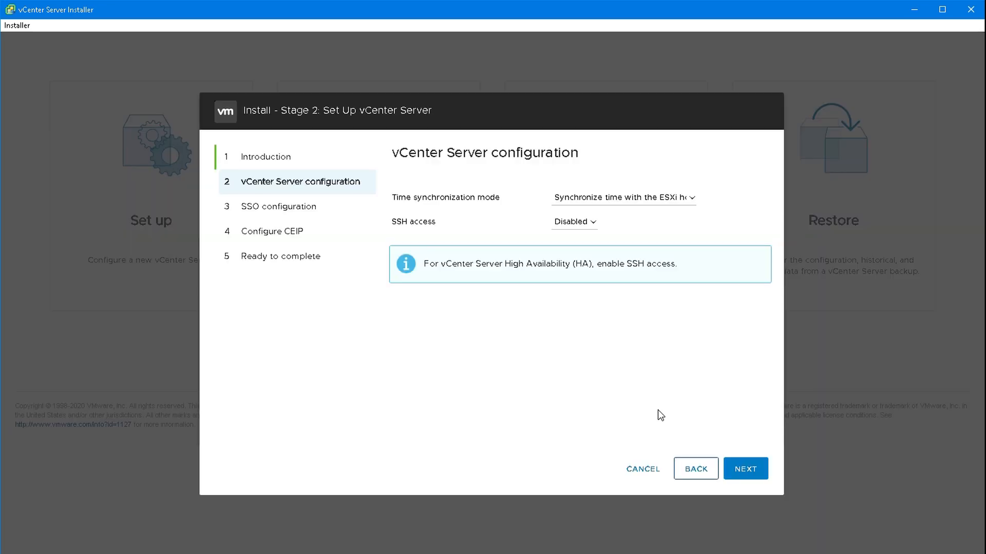
mouse_move(654, 381)
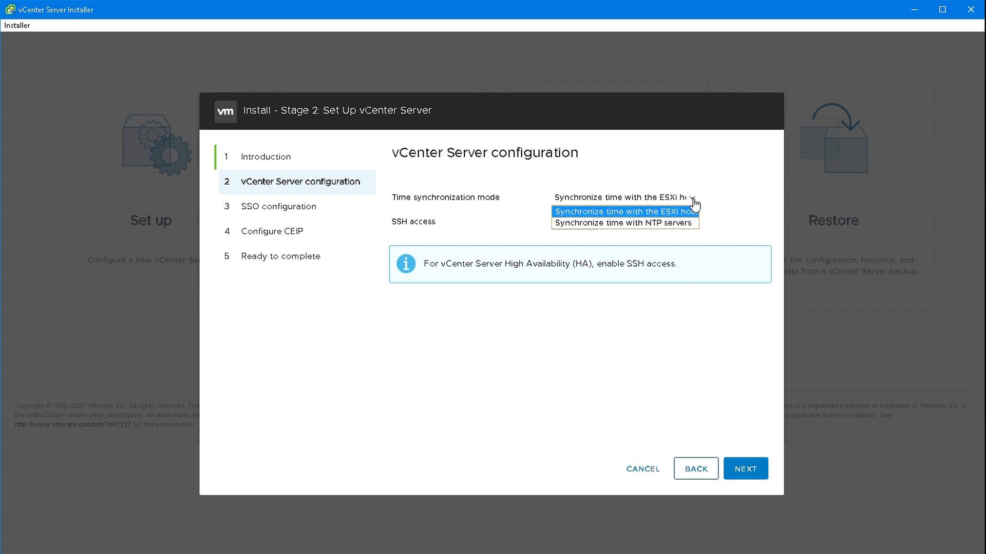
left_click(622, 223)
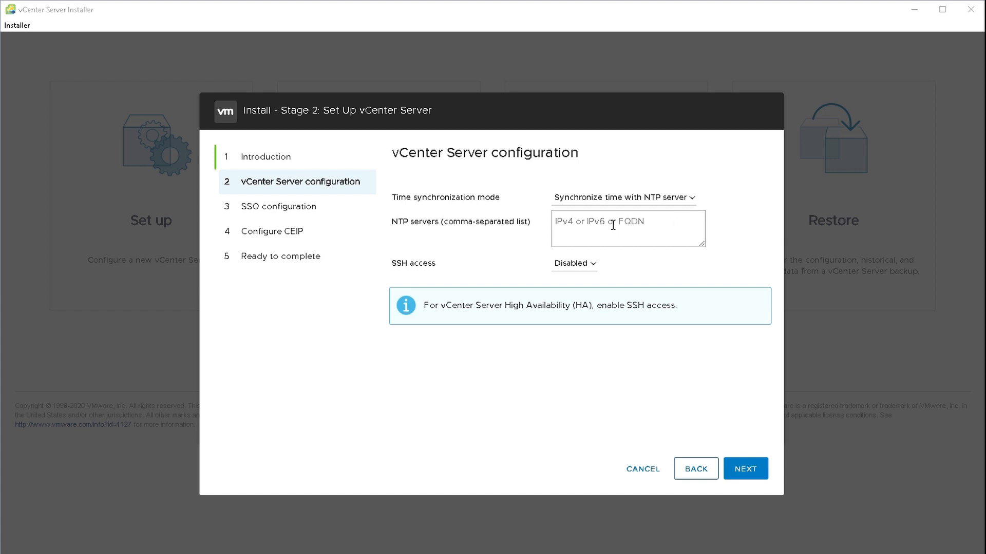
type("216.239.35.4, 216.239.35.0, 216.239.35.8, 216.239.35.12")
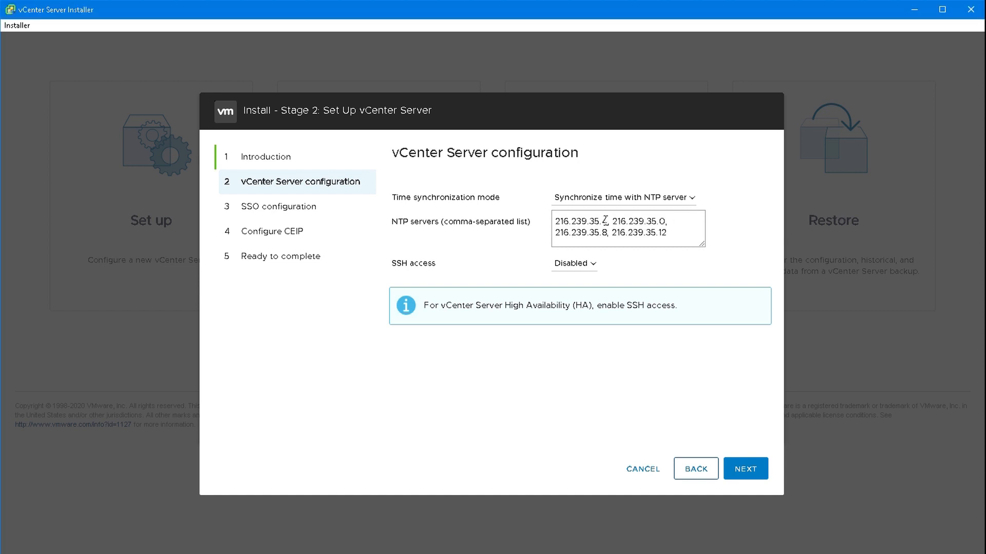
Enable SSH access and save the appliance configuration.
left_click(573, 263)
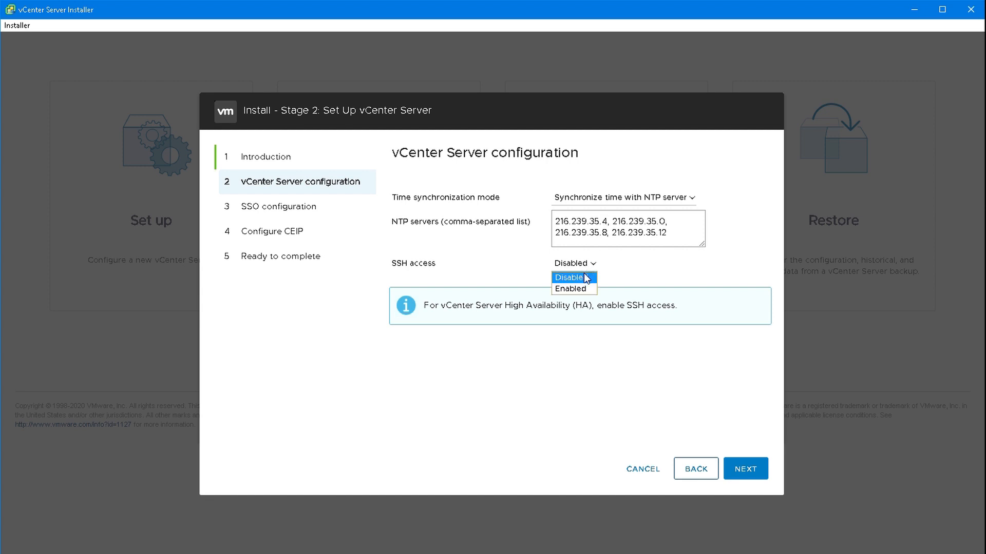
left_click(568, 278)
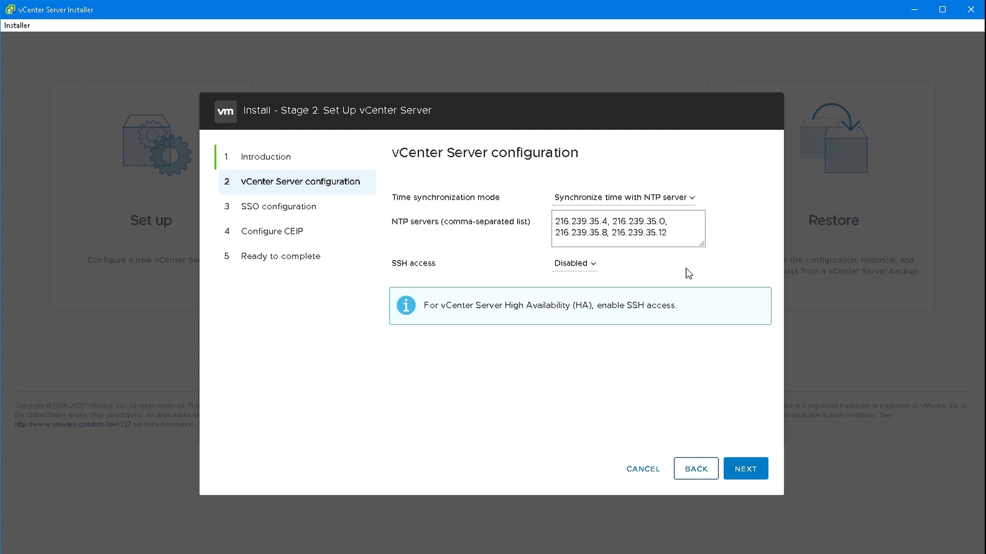
left_click(573, 263)
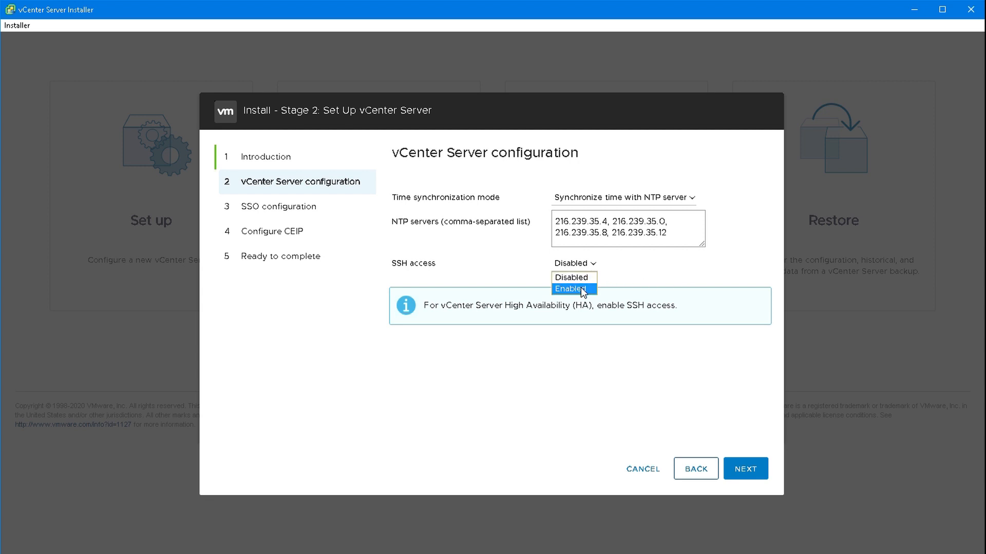
left_click(571, 288)
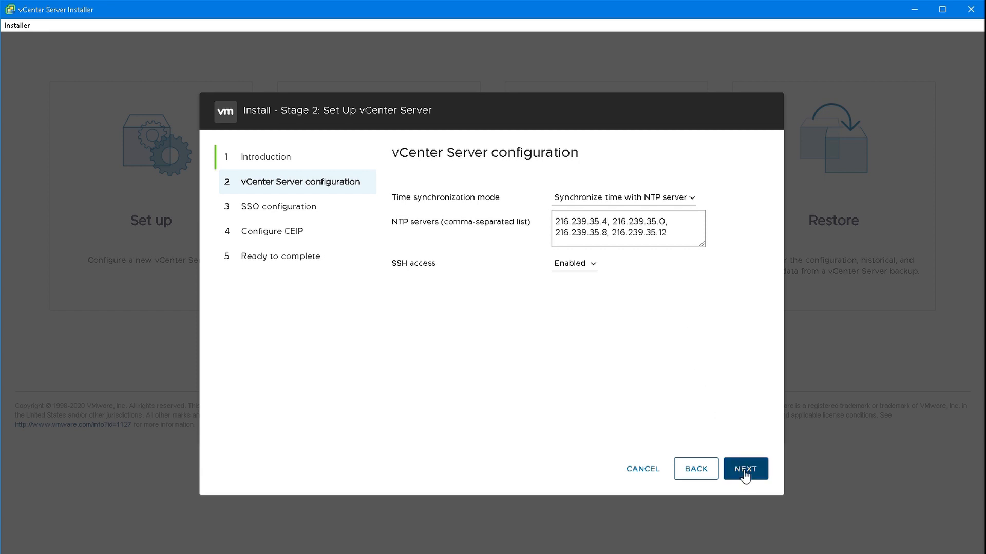
left_click(745, 468)
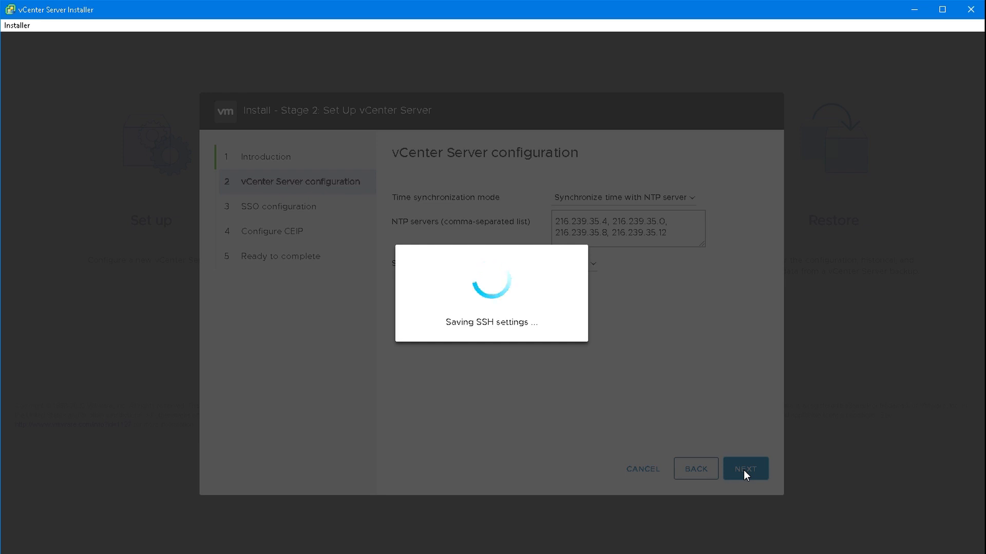
Join an existing SSO domain on vcenter-020.lab.local with domain vsphere.local.
left_click(744, 468)
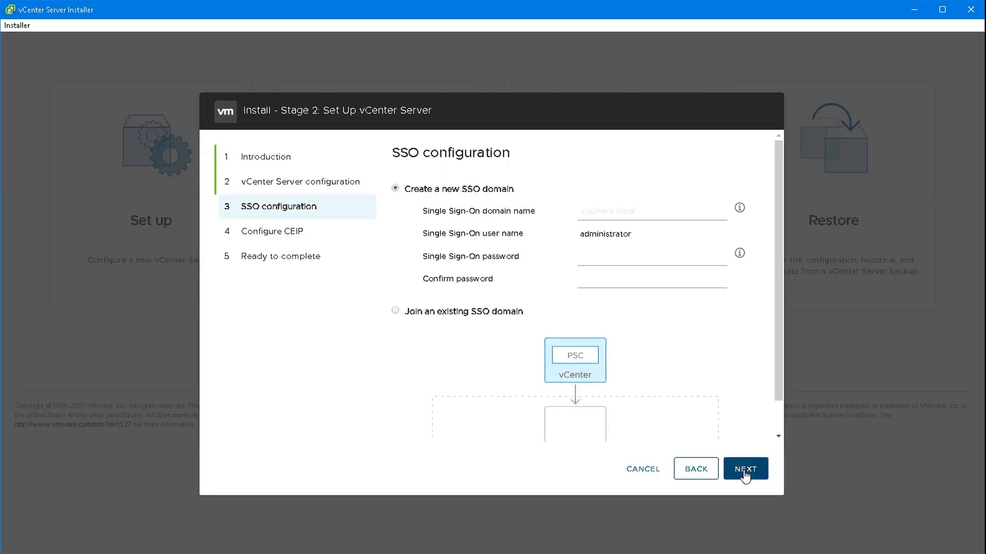
left_click(651, 211)
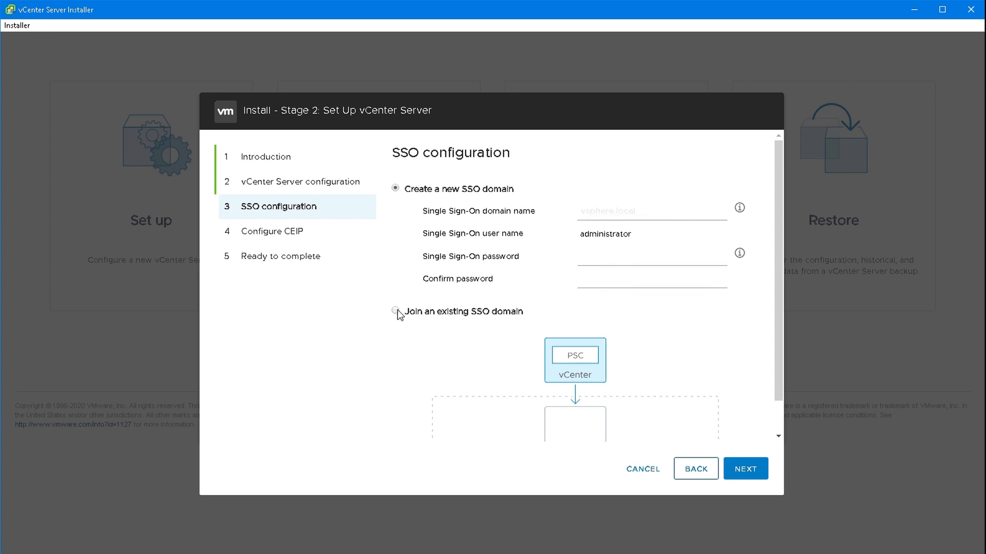
left_click(395, 311)
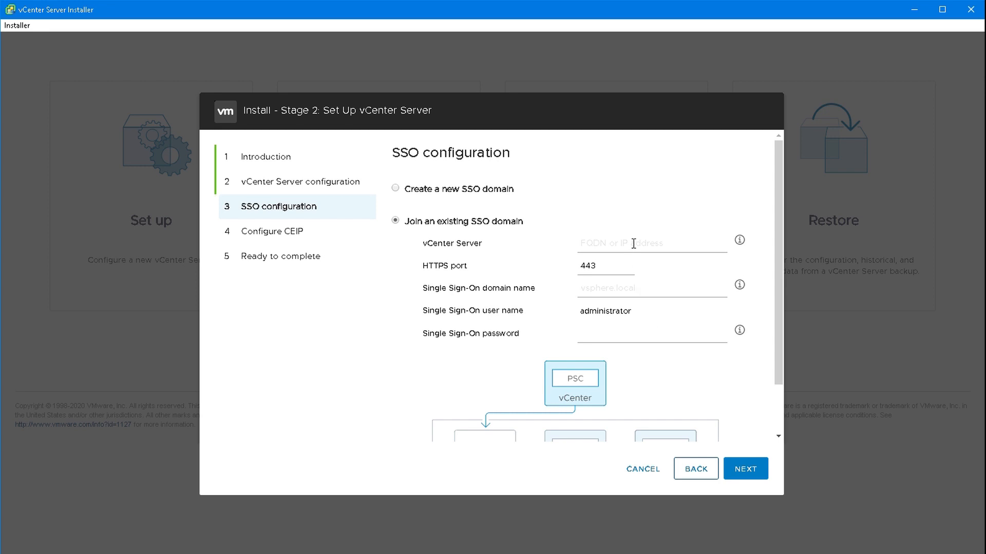
type("vc")
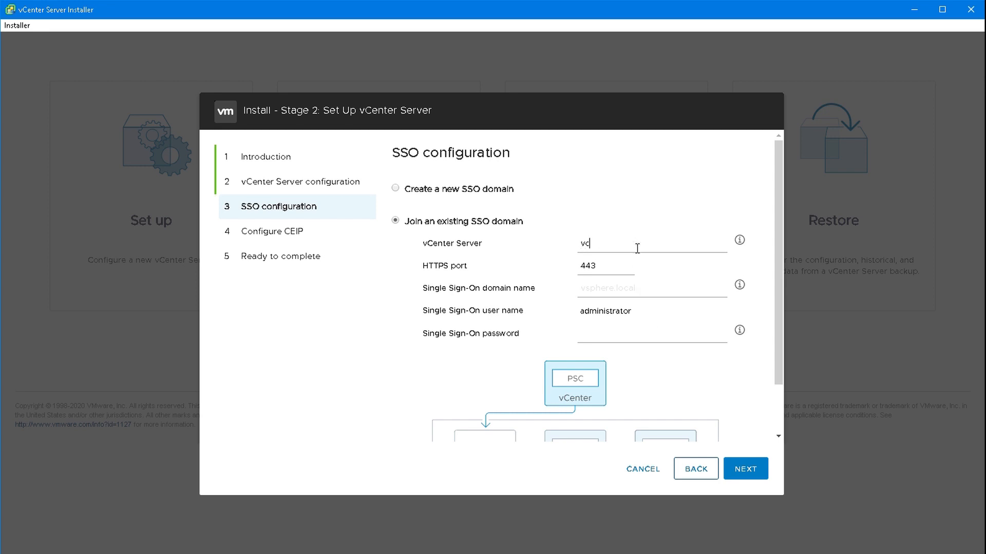
type("enter-0")
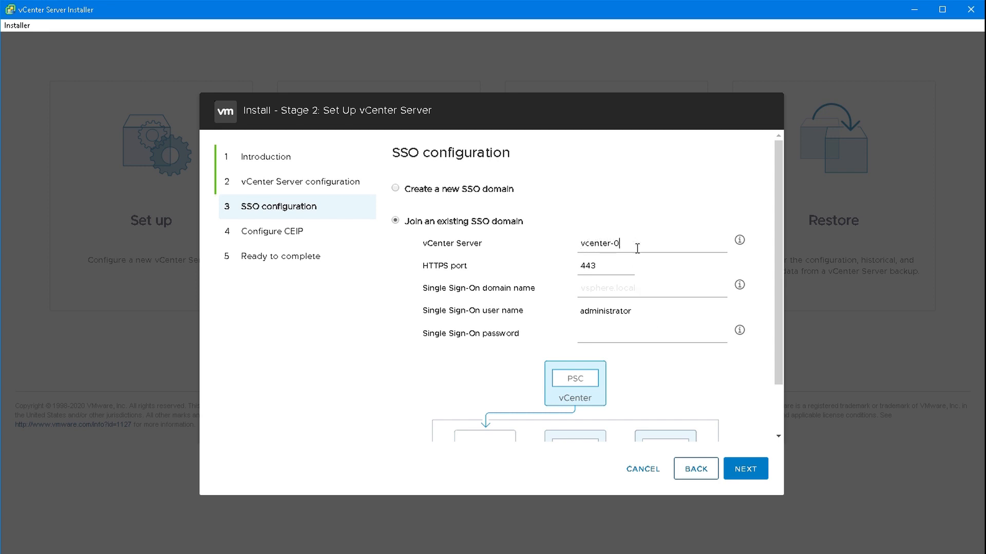
type("20.lab.local")
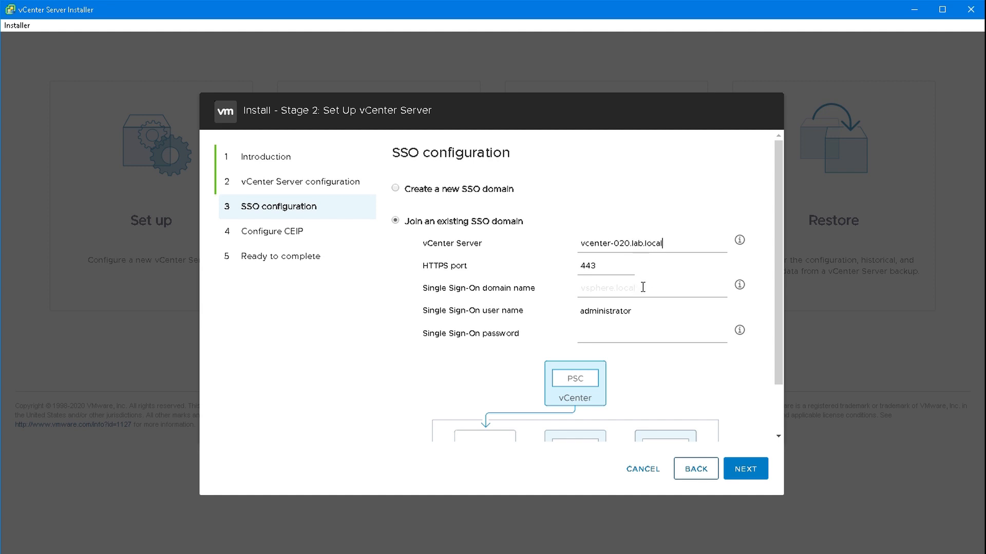
type("vsphere.lo")
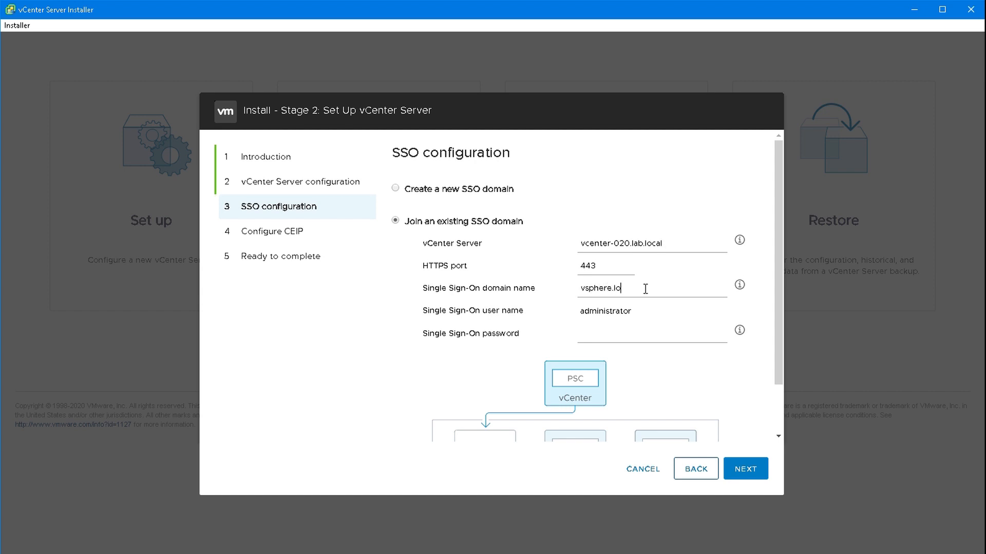
type("cal")
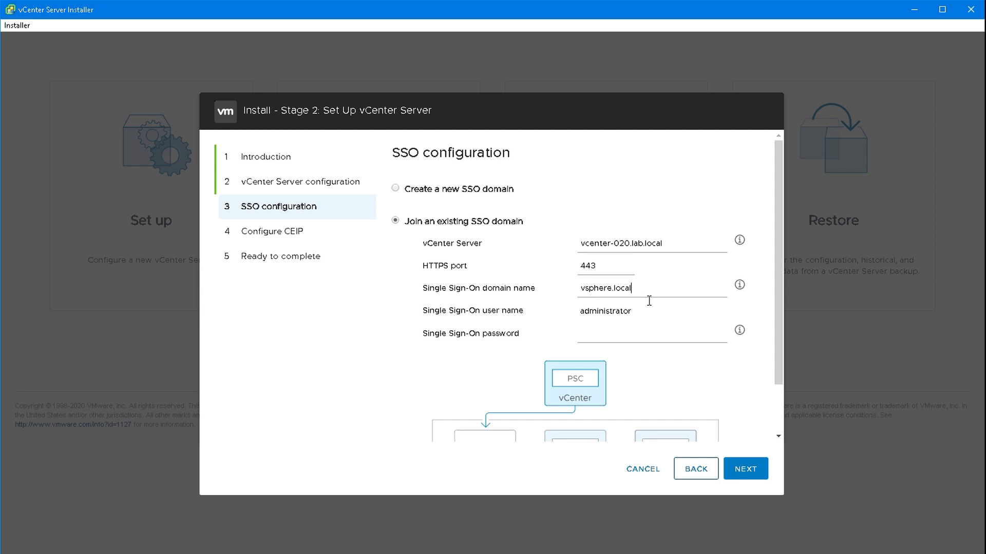
Enter the SSO administrator password and submit, reaching the CEIP page.
left_click(652, 333)
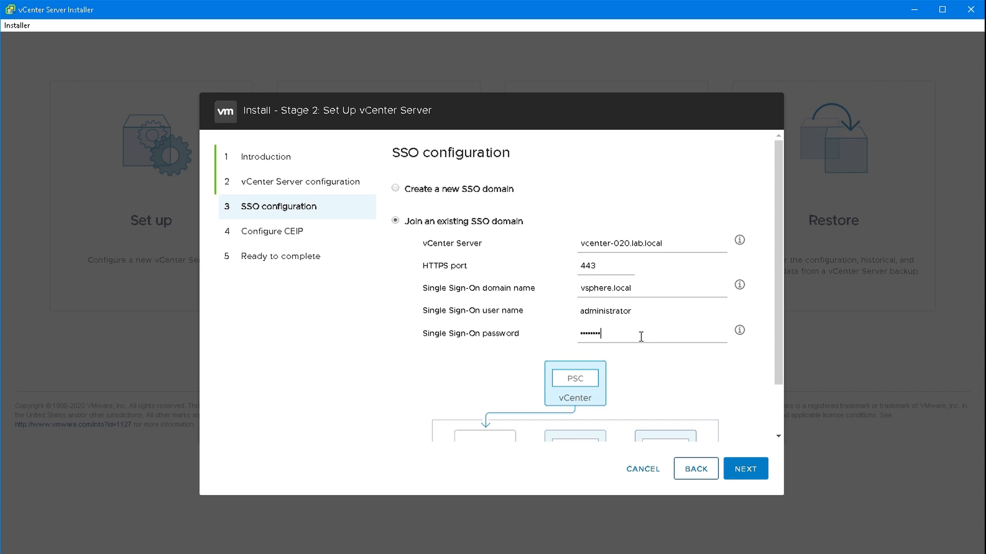
mouse_move(616, 266)
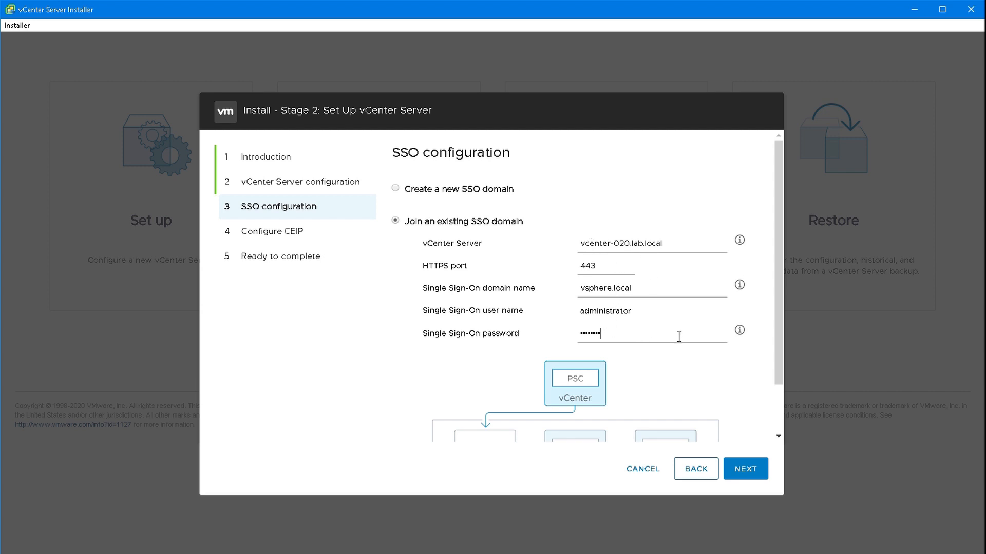
scroll("down", 3)
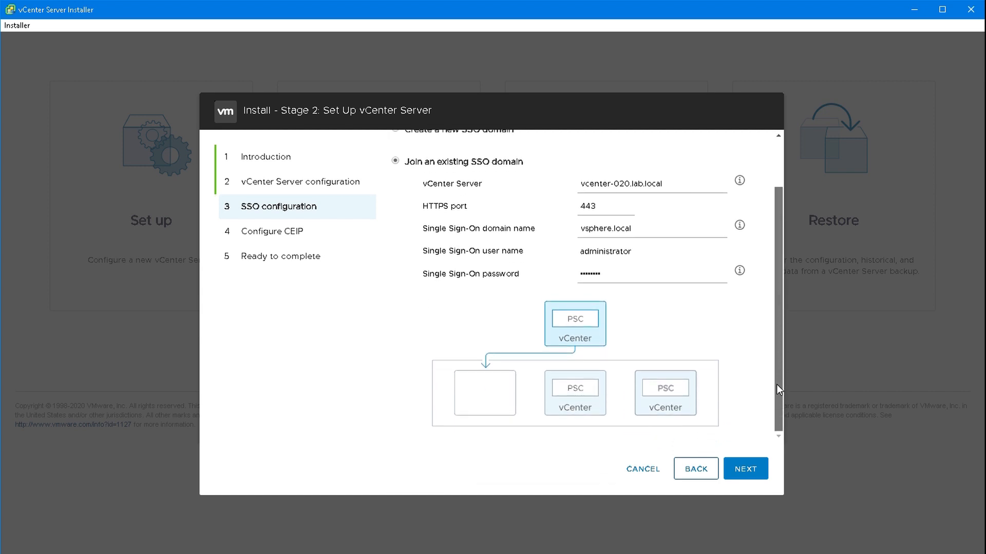
left_click(745, 468)
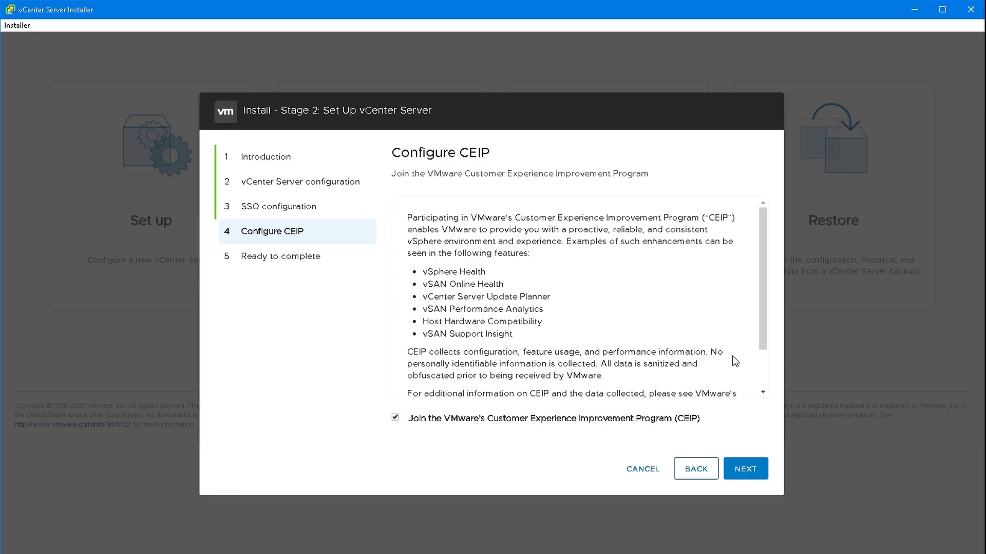
scroll("down", 3)
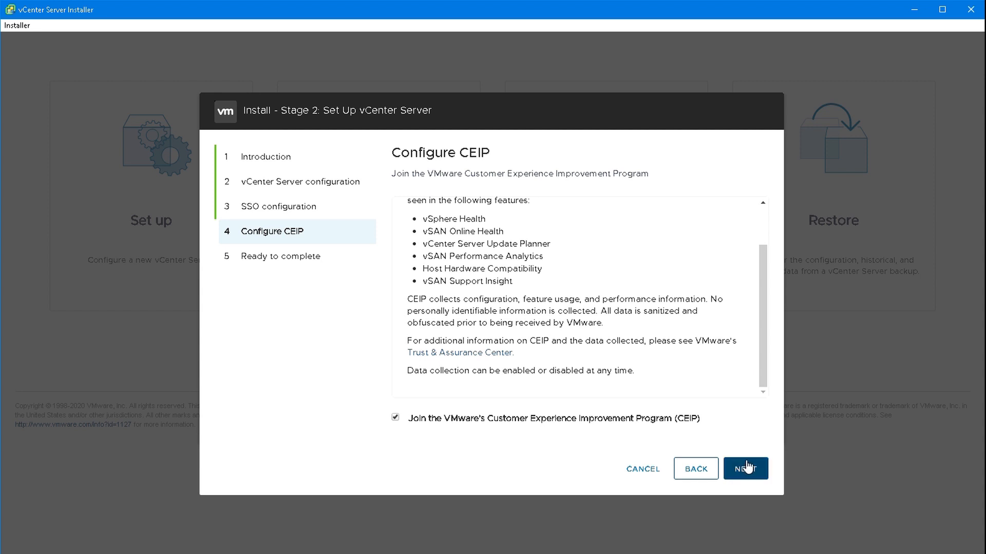
Keep CEIP enabled, review the Ready to complete summary, and start the vcenter-030 Stage 2 setup.
left_click(745, 468)
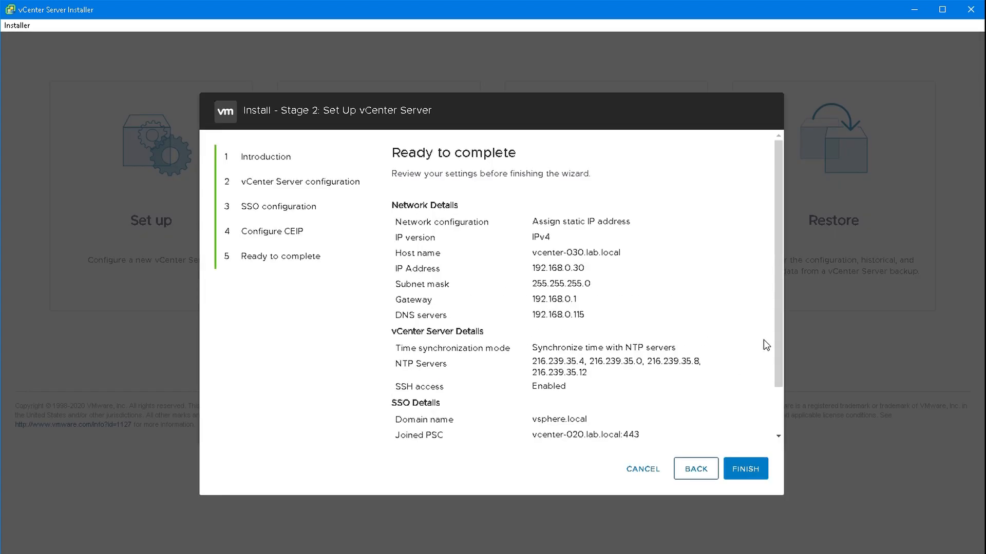
scroll("down", 3)
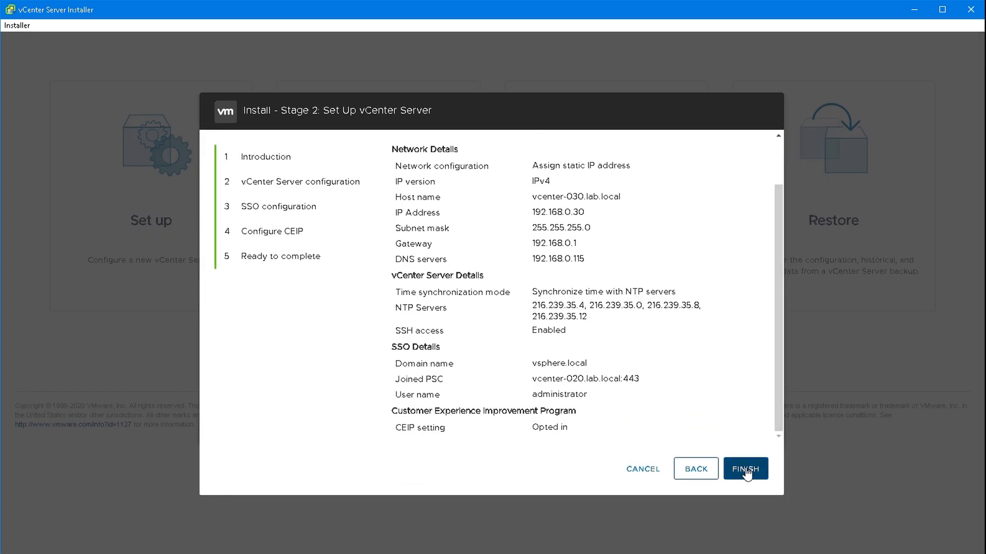
left_click(745, 468)
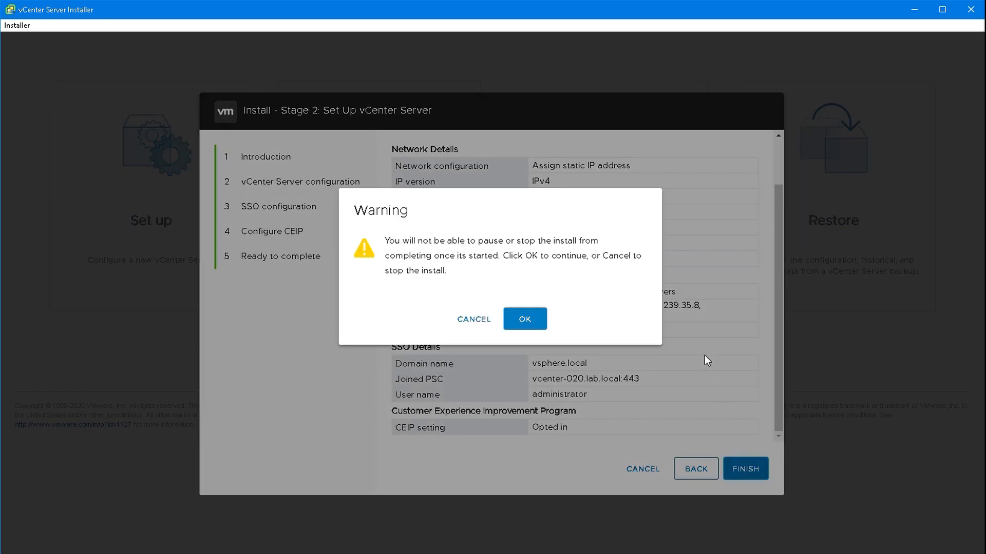
left_click(523, 319)
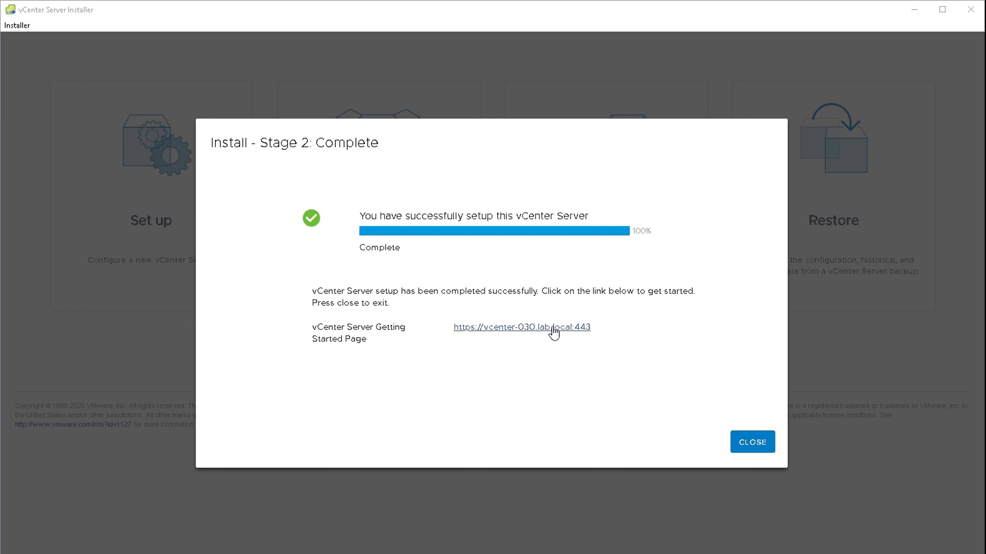
mouse_move(777, 237)
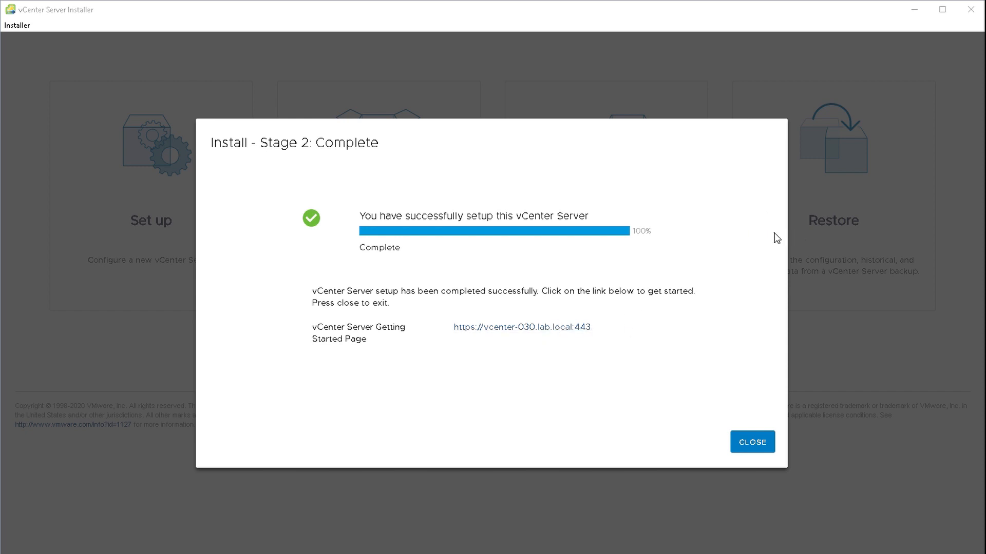
mouse_move(770, 360)
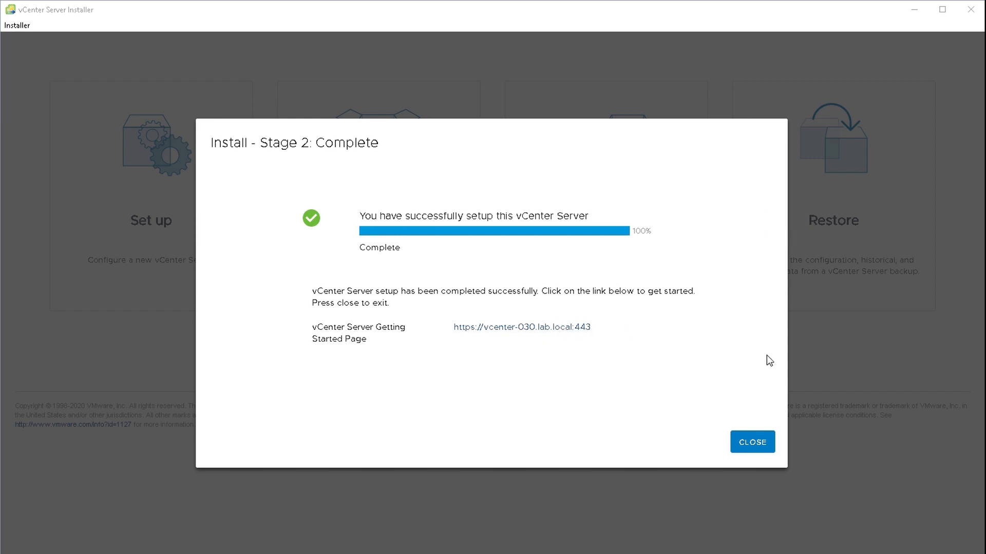